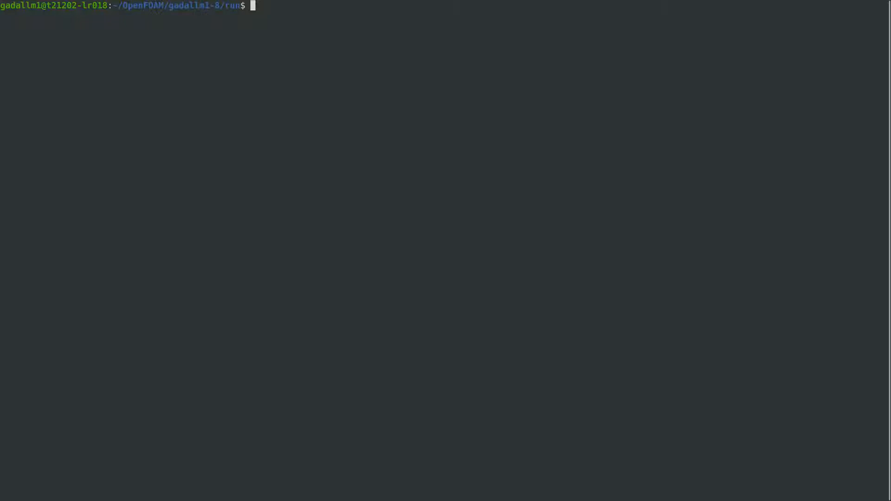
List $FOAM_USER_LIBBIN to check the compiled DLBFoam chemistry and ODE libraries
type("ls $FOA")
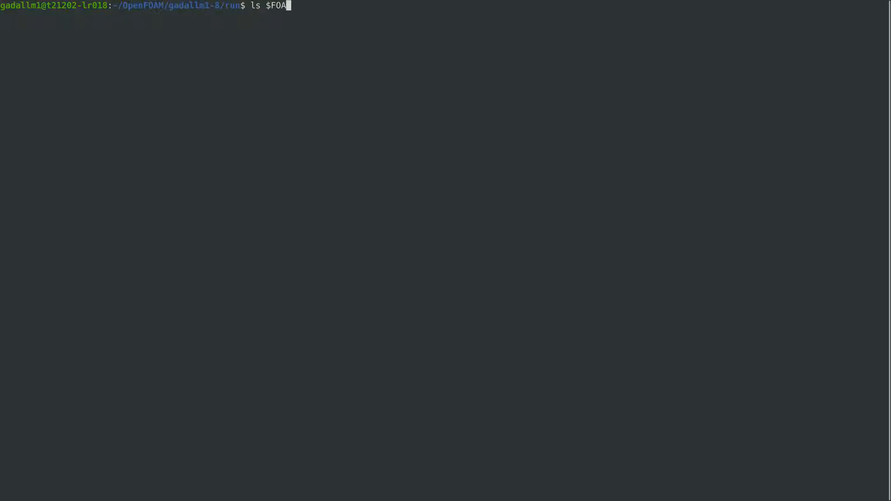
type("M_USER_")
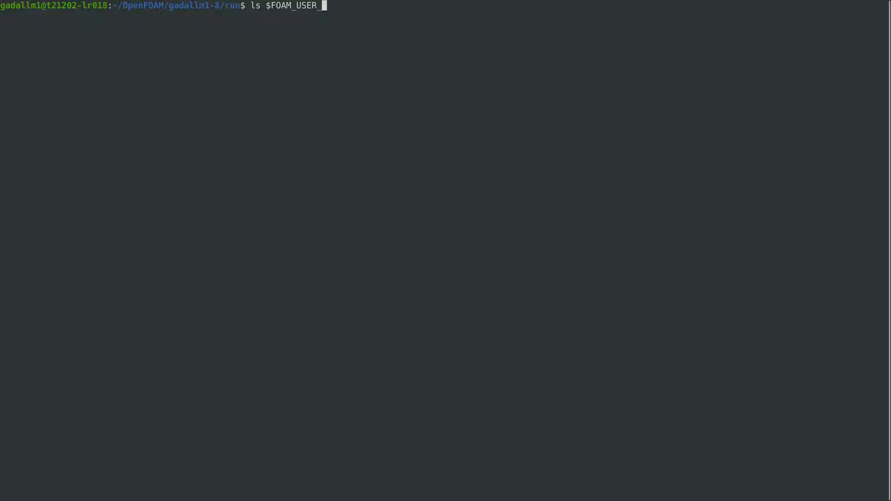
key("Return")
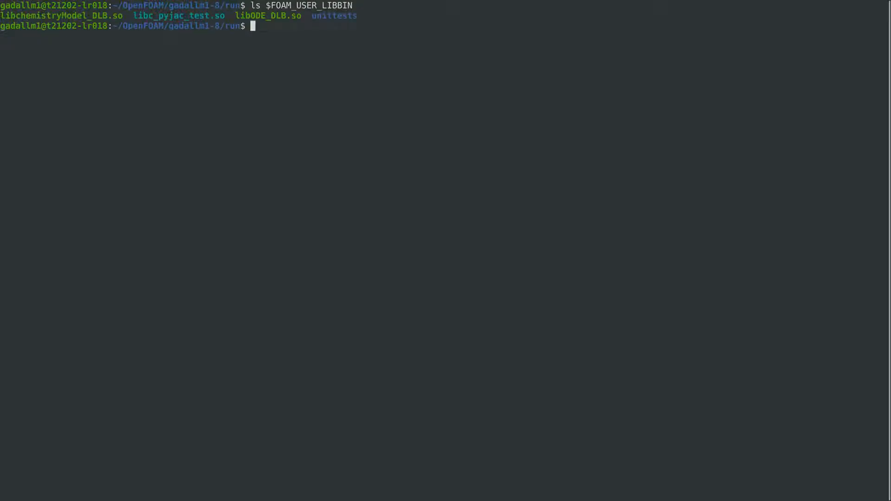
double_click(268, 16)
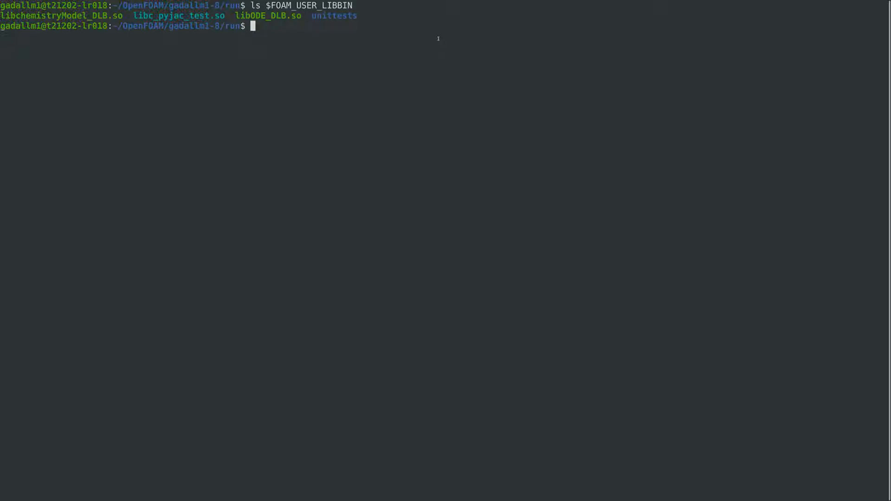
List mech/foam/ to check the reactions, species and thermo mechanism files
type("ls mech/")
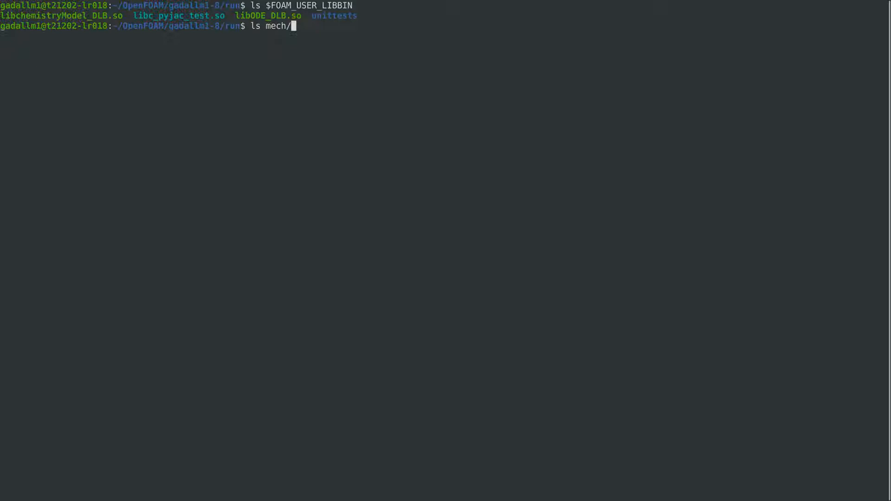
key("Return")
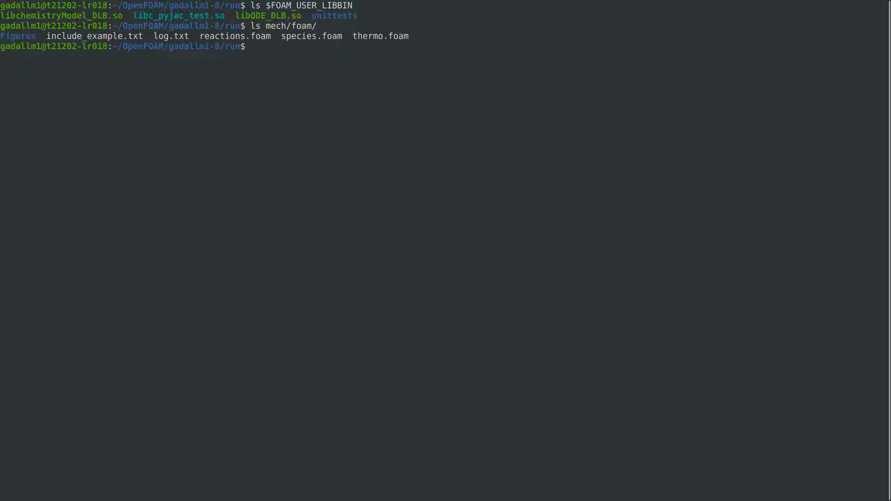
double_click(235, 36)
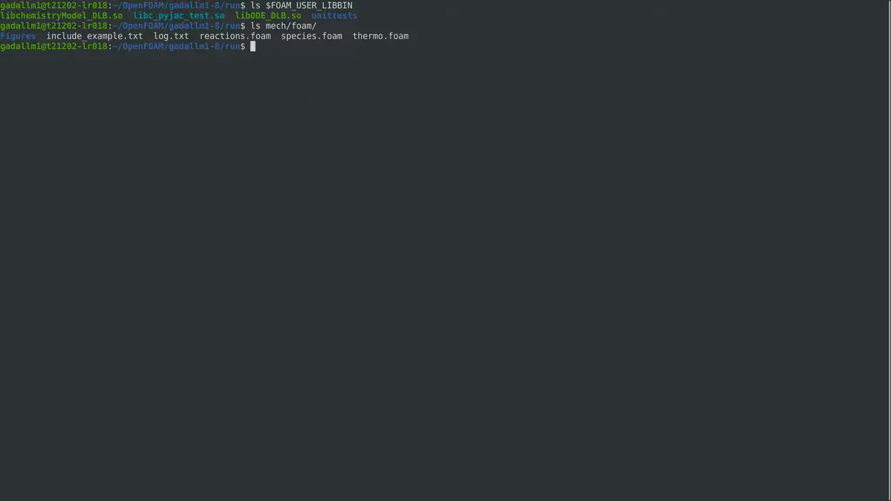
Copy the reactingFoam laminar counterFlowFlame2D_GRI tutorial here, enter it and list its folders
type("cp -r")
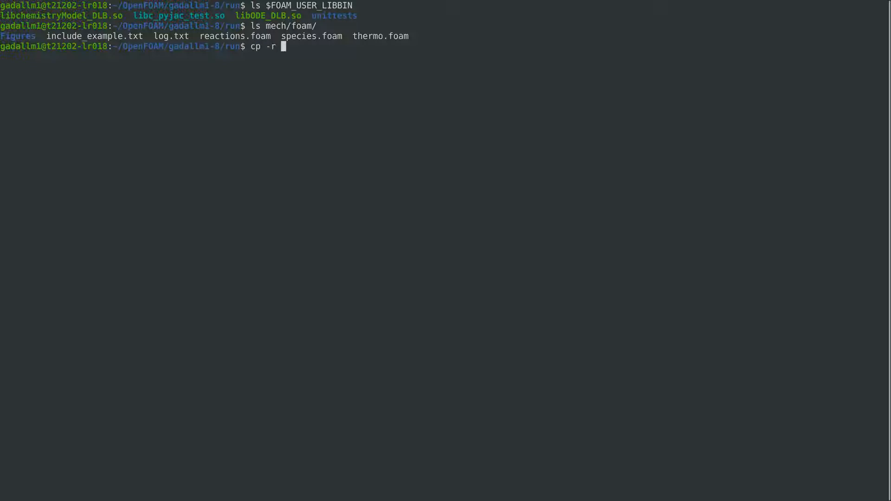
type("$FOA")
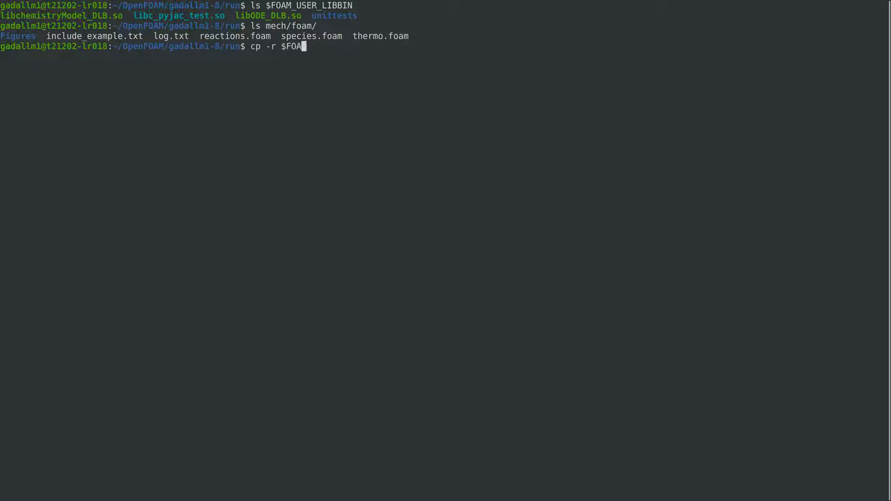
type("M_TUTOR")
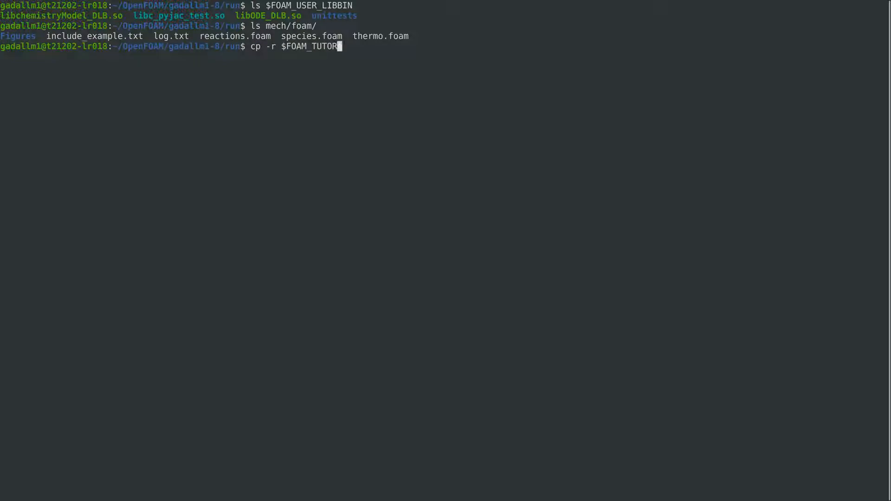
type("IALS/")
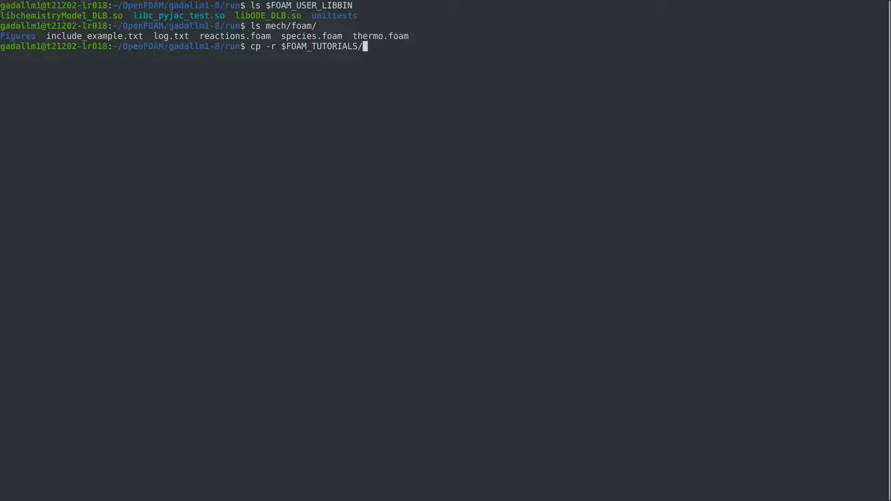
type("combustion/rea")
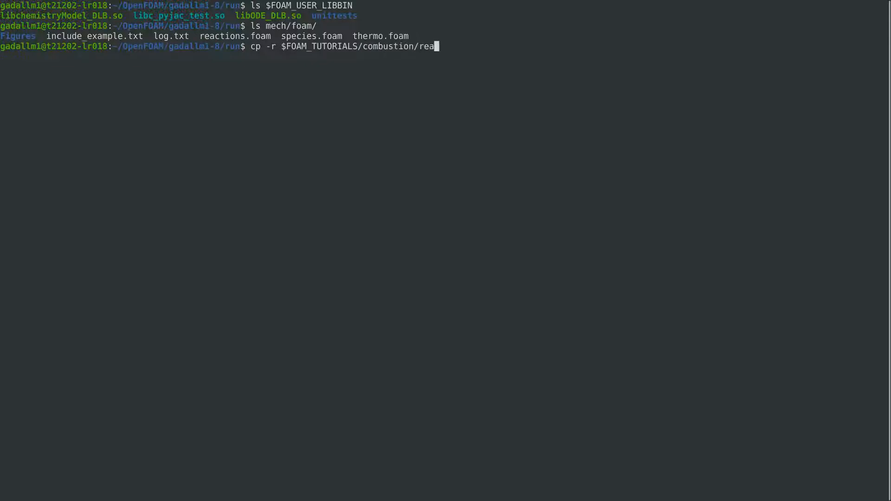
type("ctingFoam")
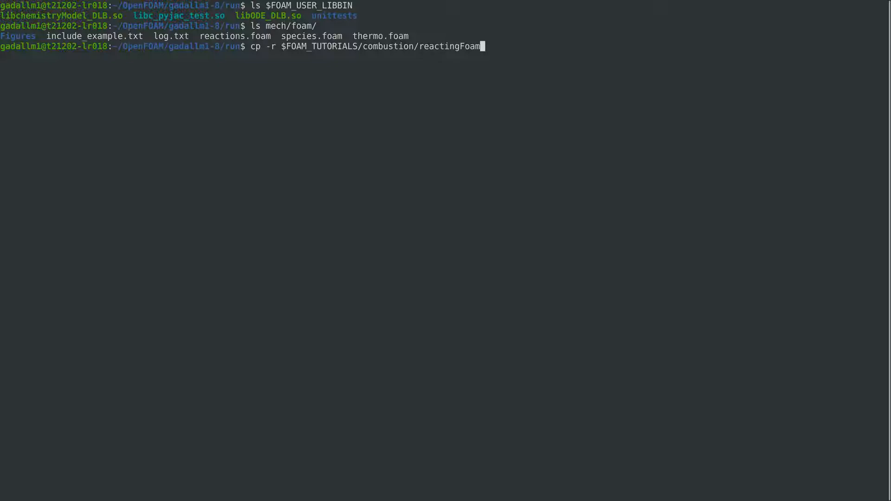
type("/laminar")
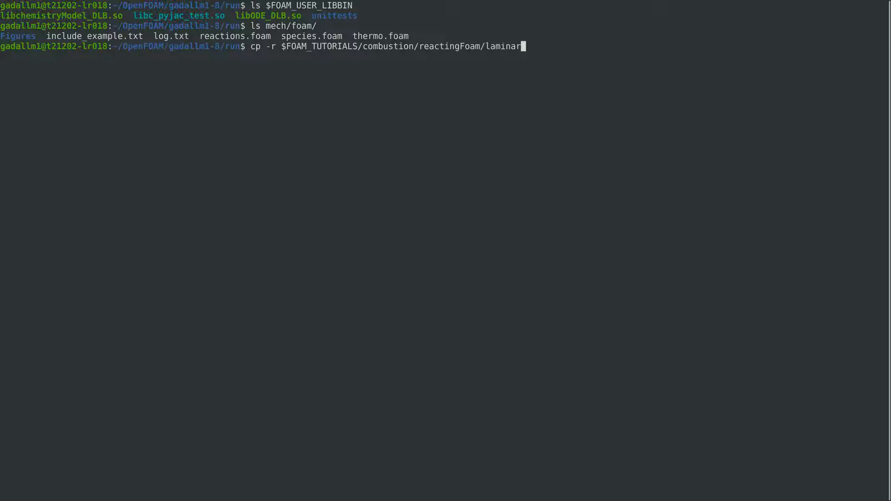
type("counterFlowF")
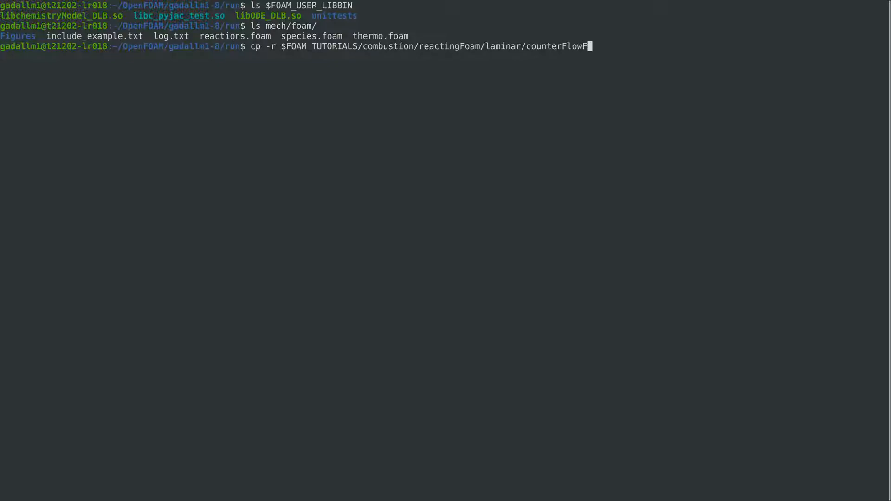
type("lame2")
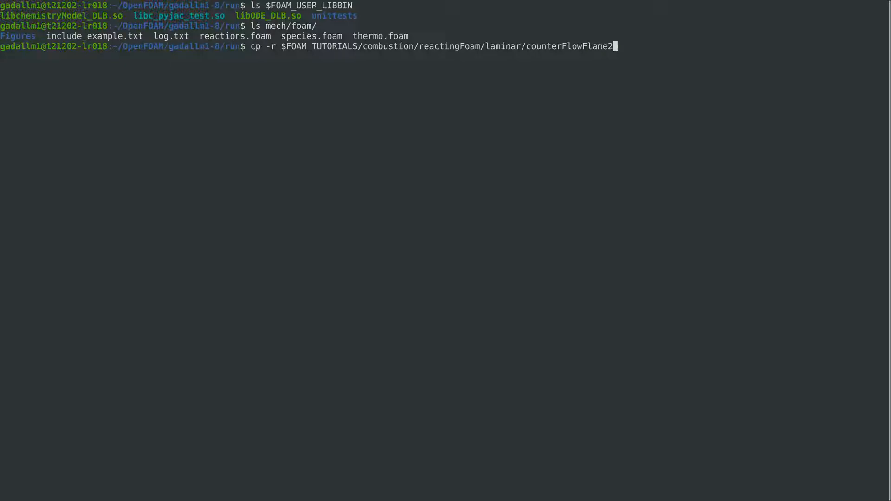
type("D_GRI .")
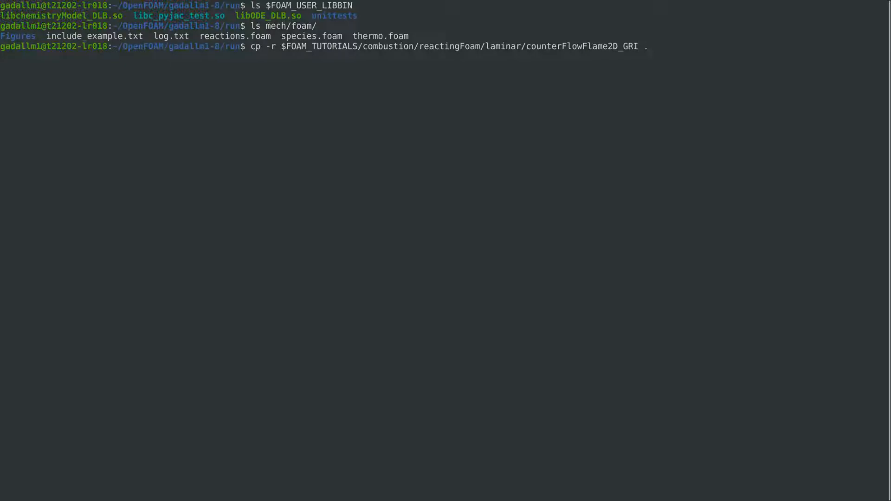
type("cd counterFlowFlame2D_GRI/")
type("ls")
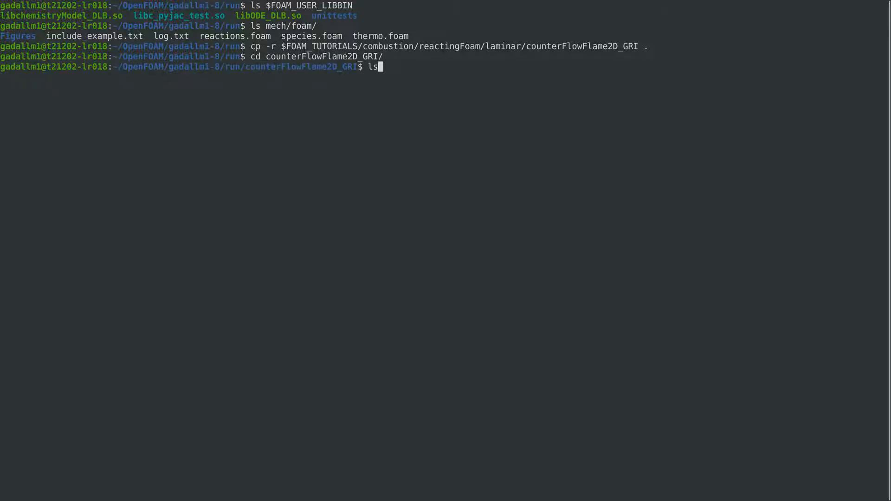
key("Return")
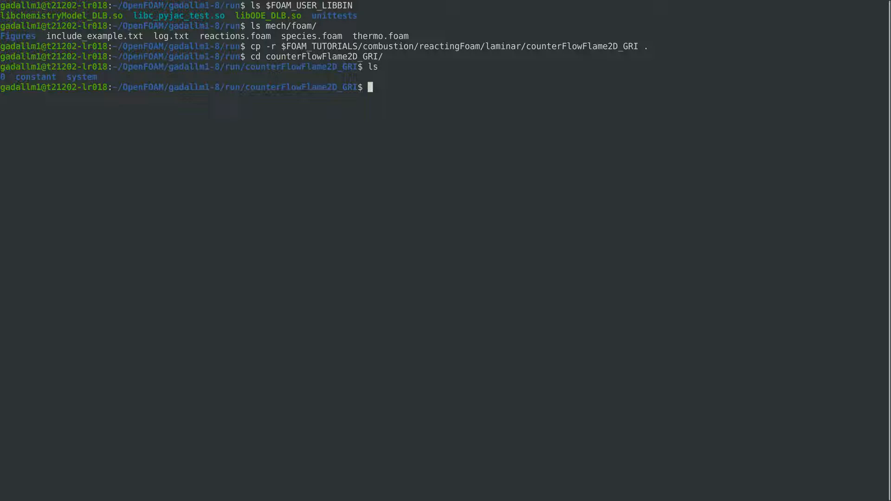
View ../mech/foam/include_example.txt in vim and copy its species and thermo #include lines
type("vi ../")
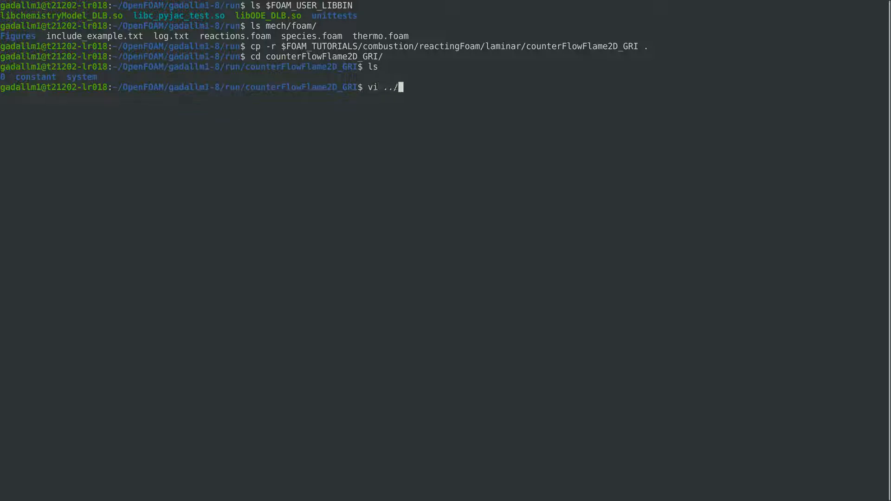
type("mech/")
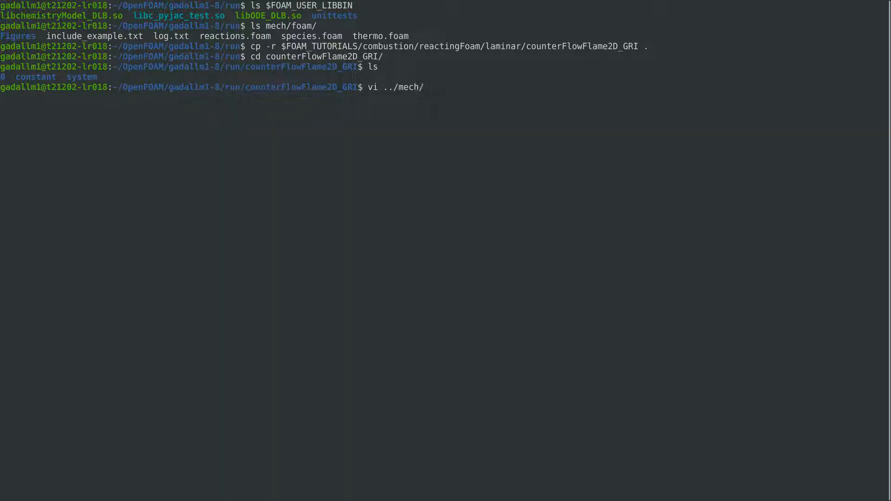
type("foam/")
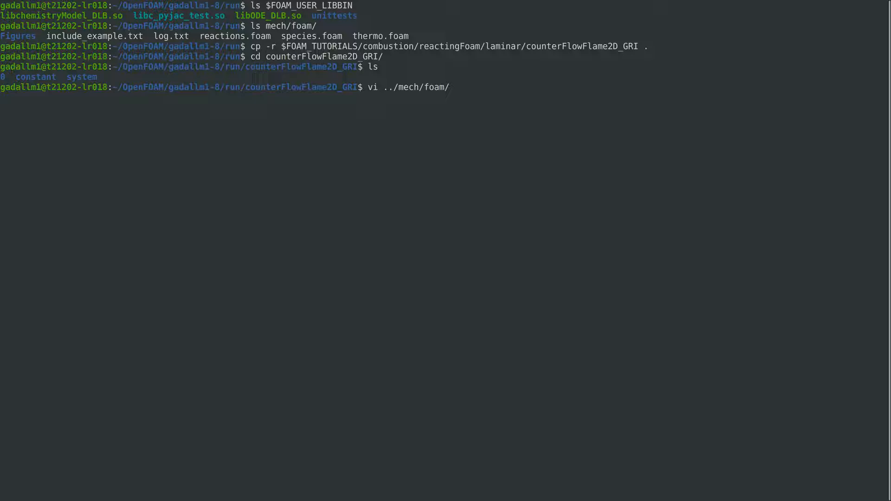
key("Return")
type("vi system/controlDict")
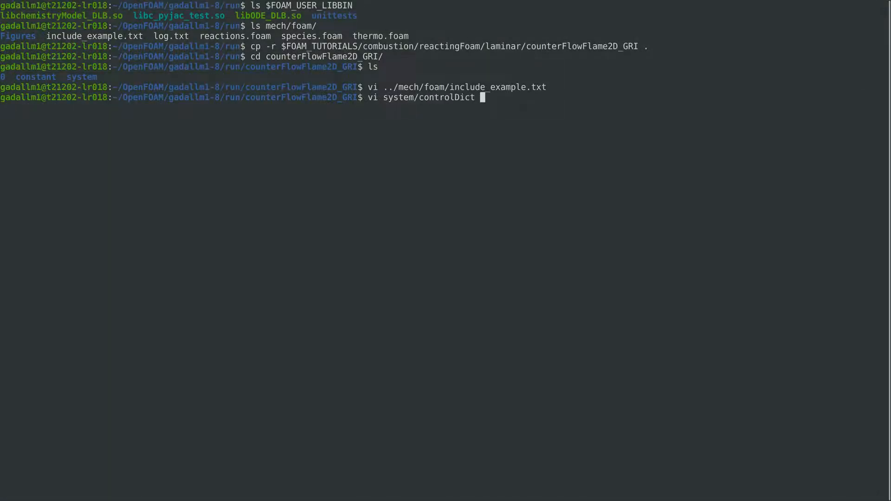
key("Return")
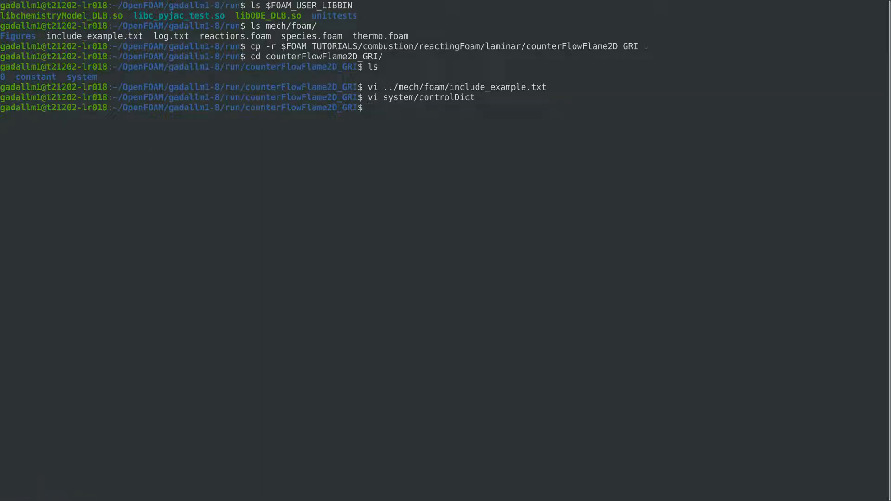
key("Return")
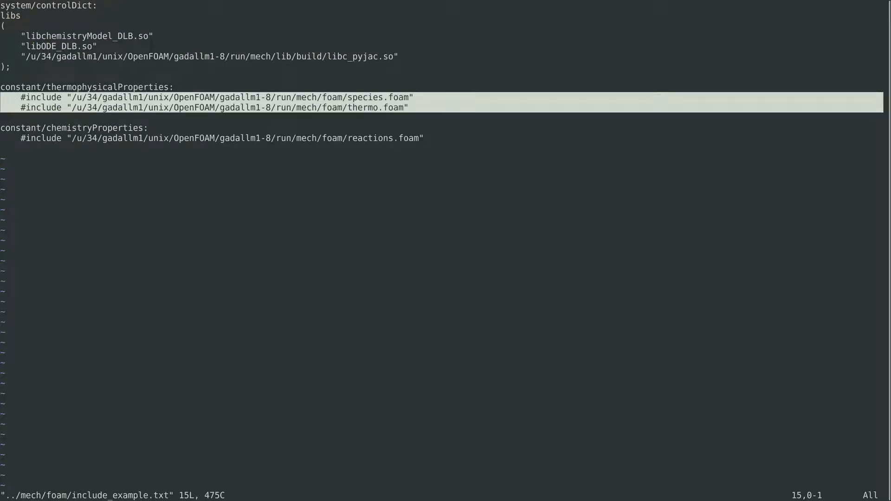
right_click(85, 102)
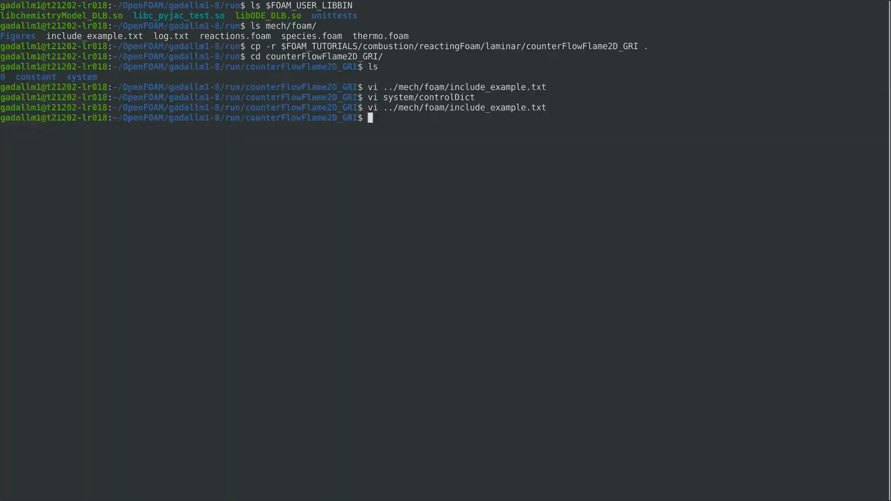
Comment out the thermo.compressibleGasGRI include in constant/thermophysicalProperties with //
type("vi constant/t")
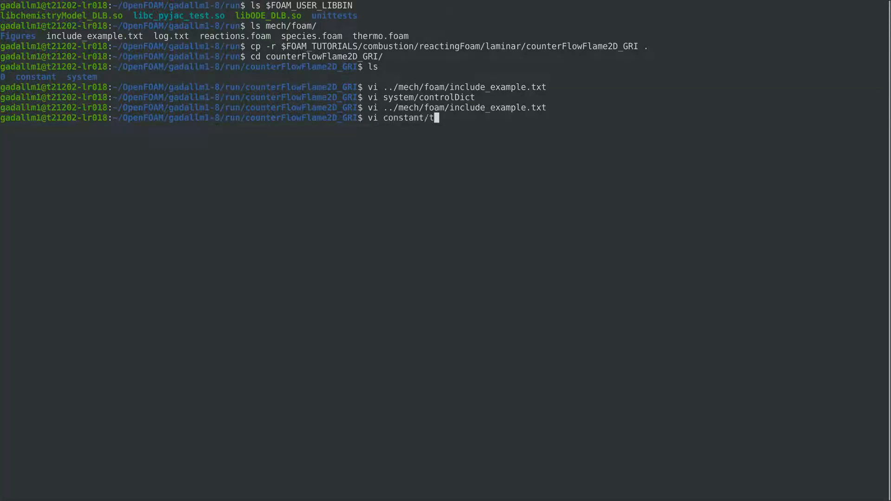
key("Return")
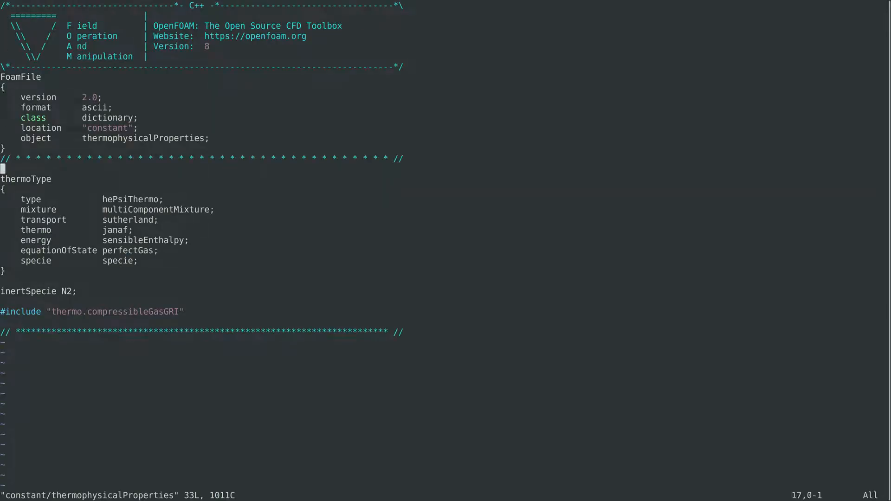
key("i")
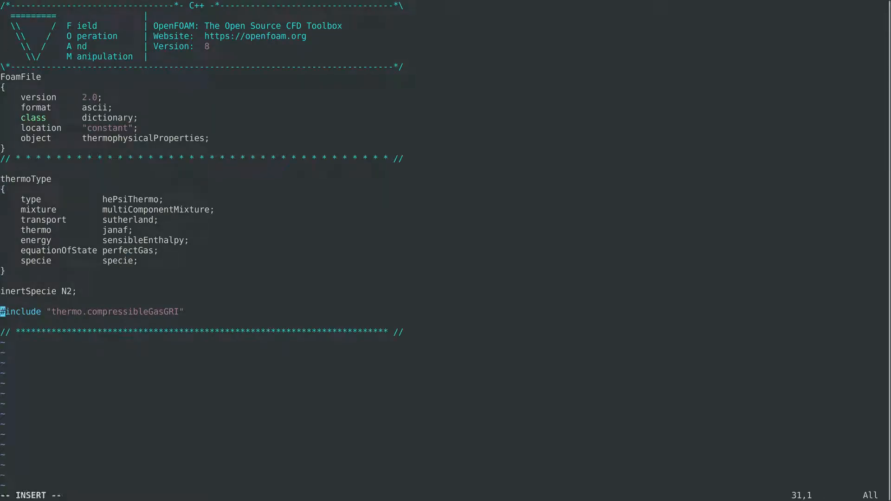
type("//")
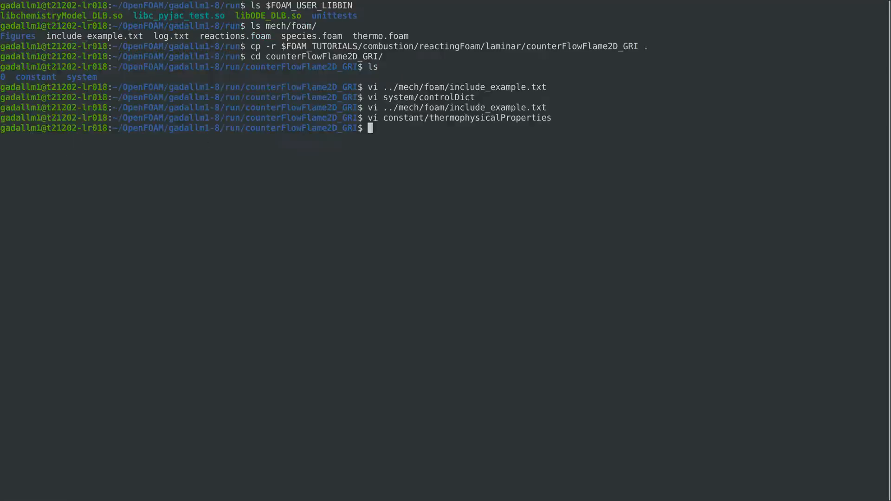
Reopen include_example.txt, copy the reactions.foam path, and start the vi constant/chemistryProperties command
key("Return")
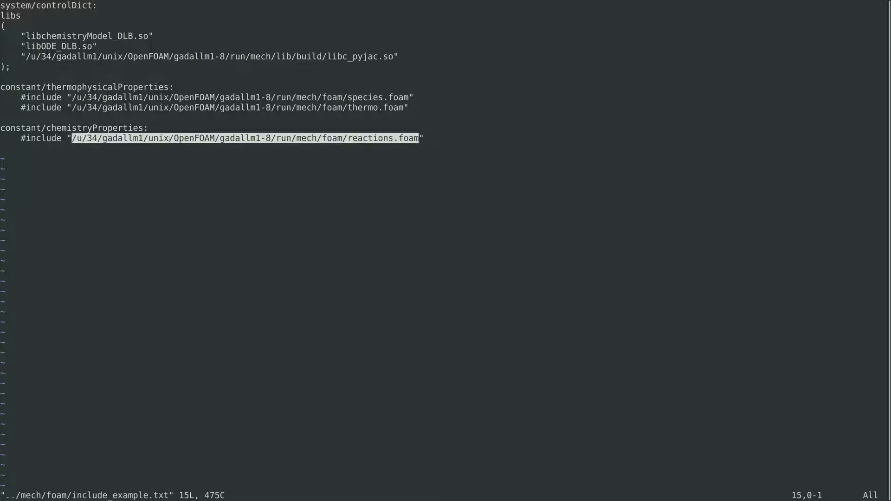
right_click(187, 142)
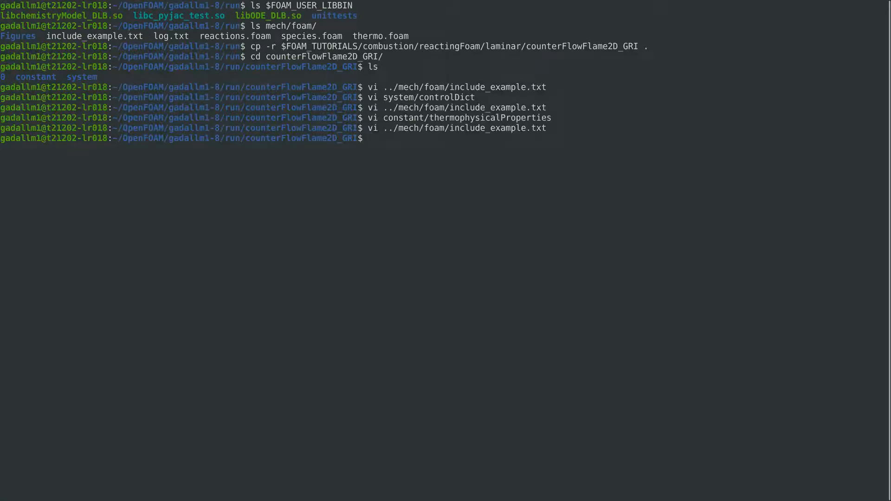
type("vi con")
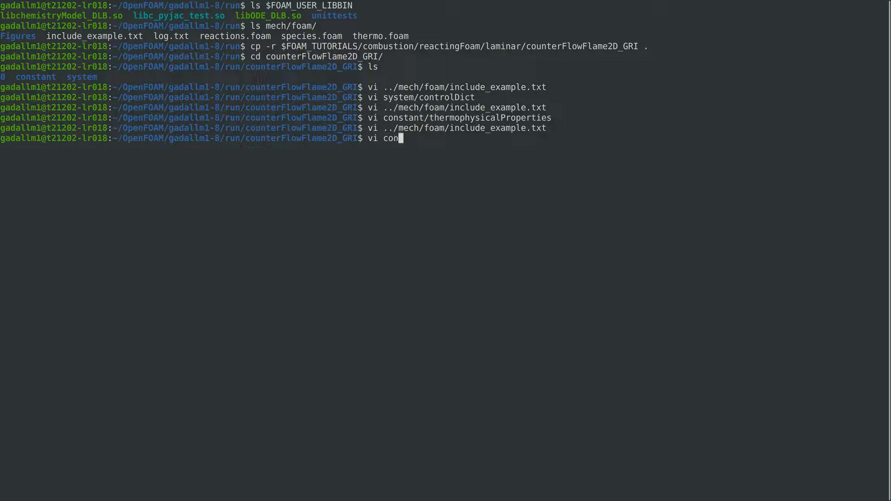
type("stant/chemi")
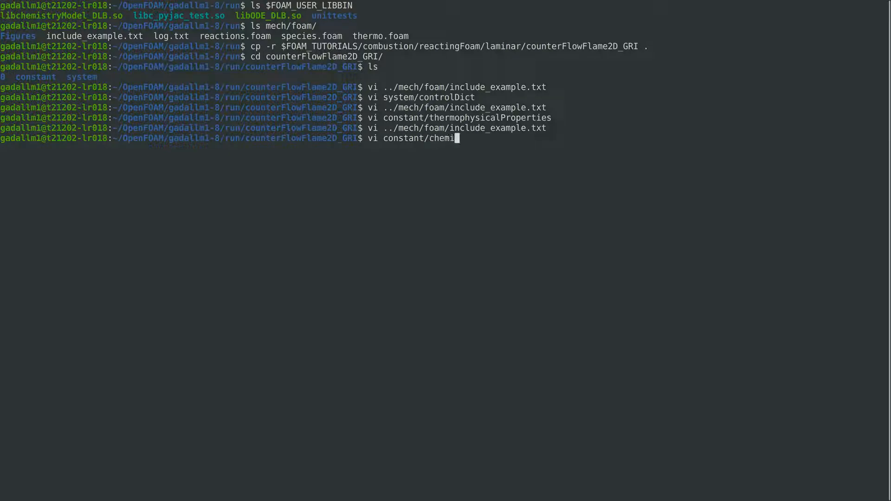
In chemistryProperties, replace the reactionsGRI include with the absolute mech/foam/reactions.foam include
key("Return")
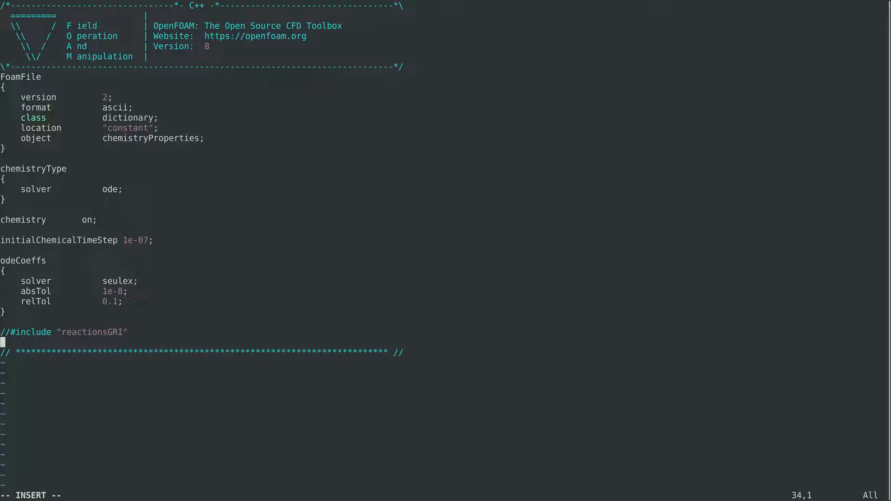
type("#include \"/u/34/gadallm1/unix/OpenFOAM/gadallm1-8/run/mech/foam/reactions.foam\"")
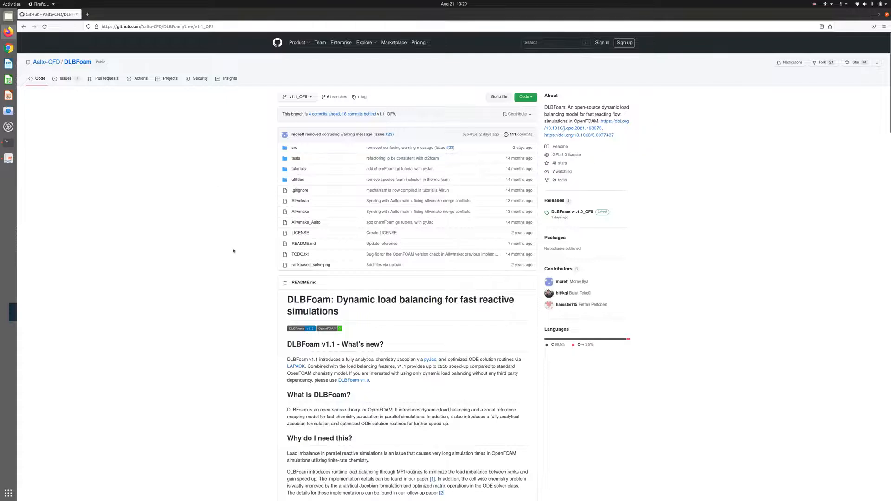
Copy the README chemistryType lines into chemistryProperties: solver ode_pyJac, method loadBalanced_pyJac
scroll("down", 3)
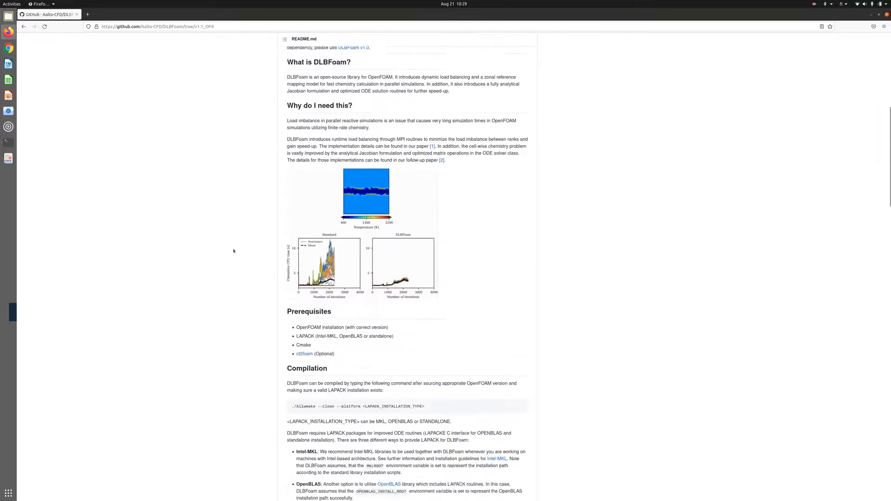
scroll("down", 3)
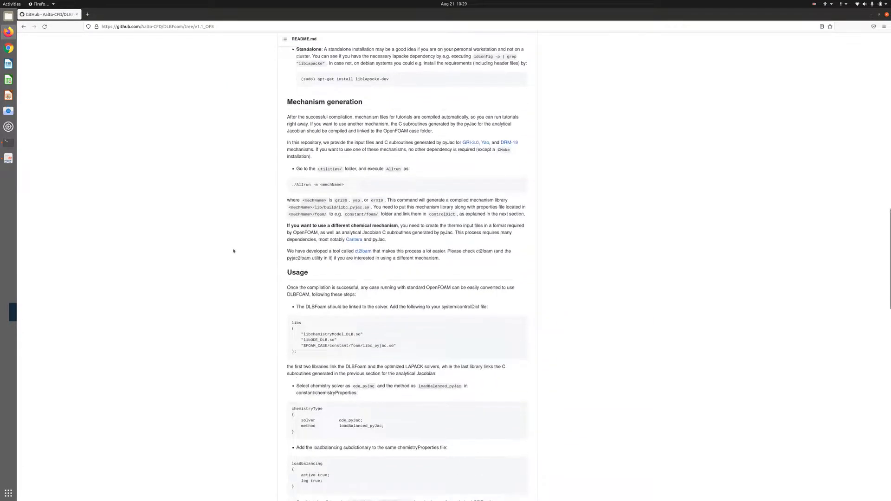
scroll("down", 3)
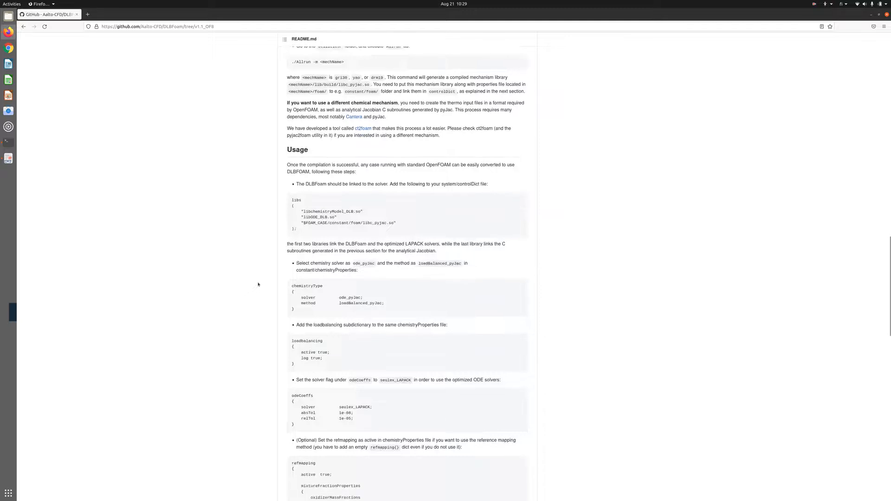
scroll("down", 3)
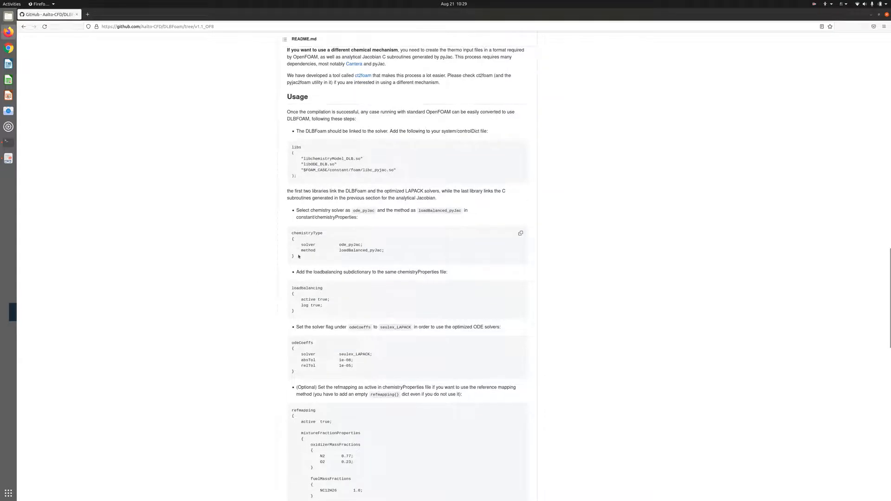
mouse_move(393, 251)
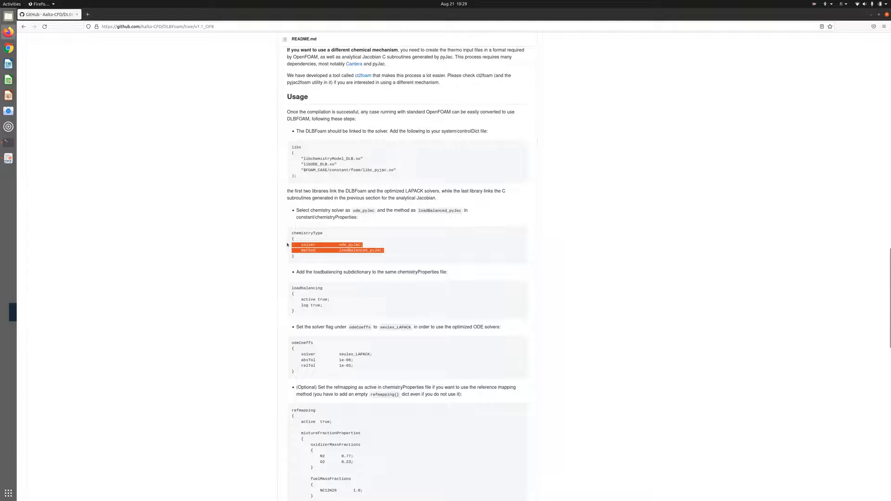
mouse_move(8, 142)
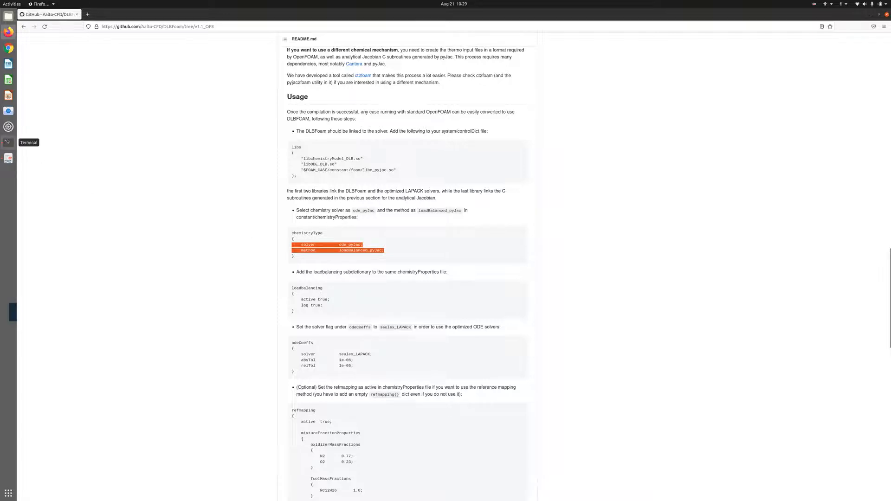
left_click(8, 142)
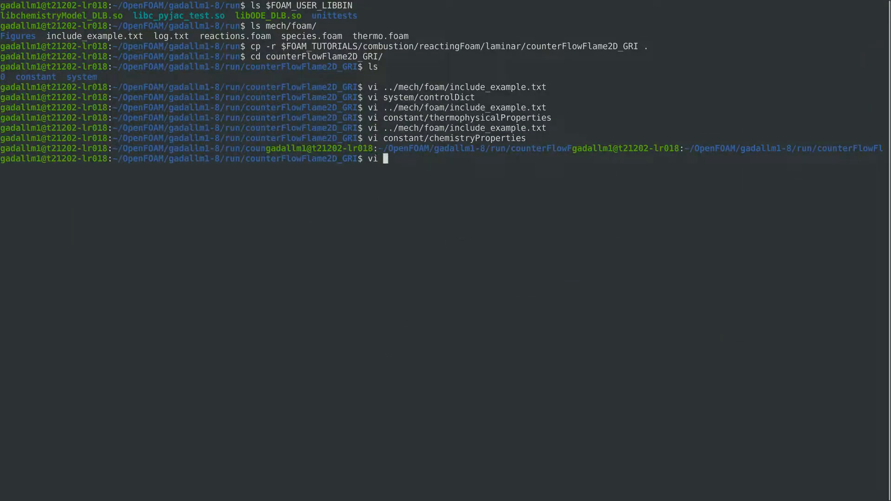
type("constant/chem")
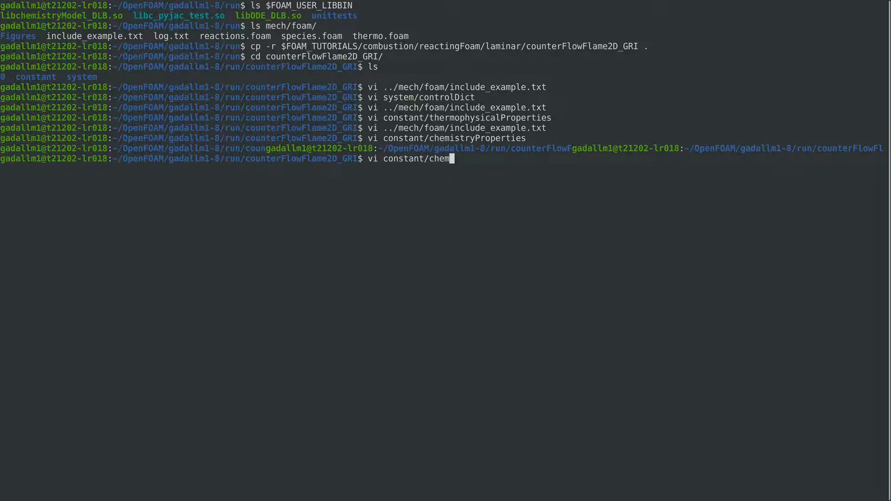
key("Return")
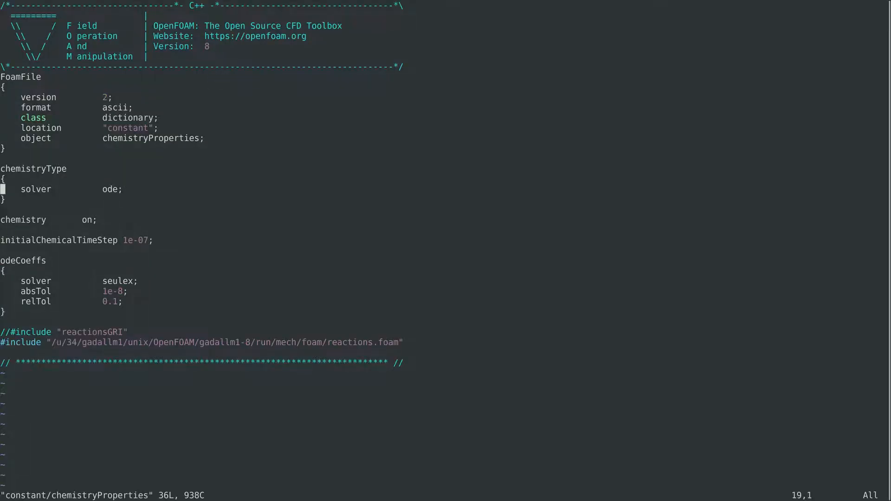
key("o")
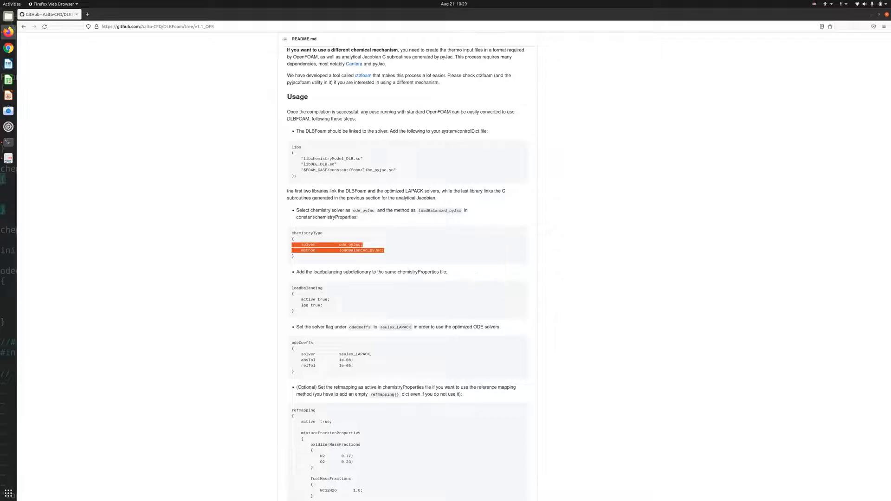
scroll("down", 3)
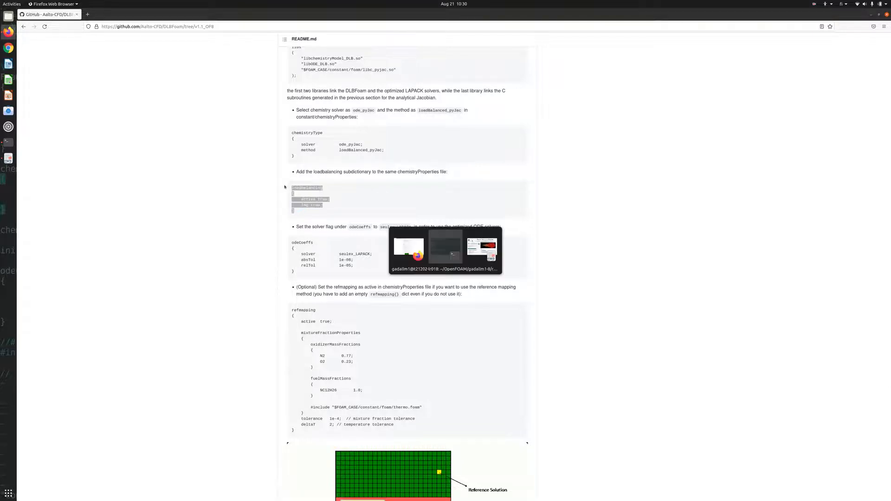
left_click(445, 250)
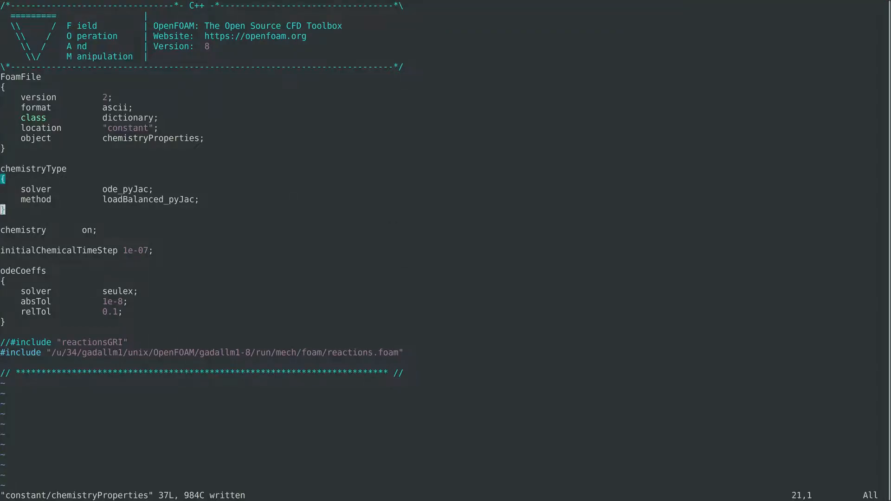
Add a loadbalancing block and change the odeCoeffs solver from seulex to seulex_LAPACK
key("o")
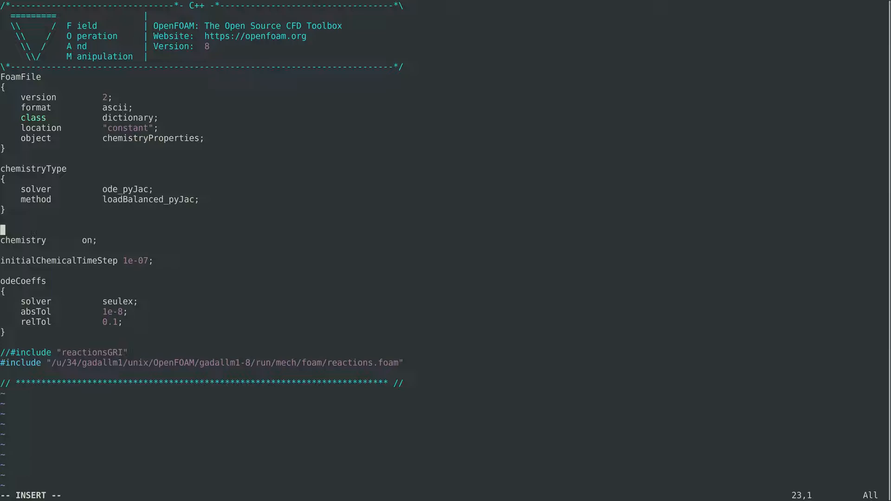
key("Escape")
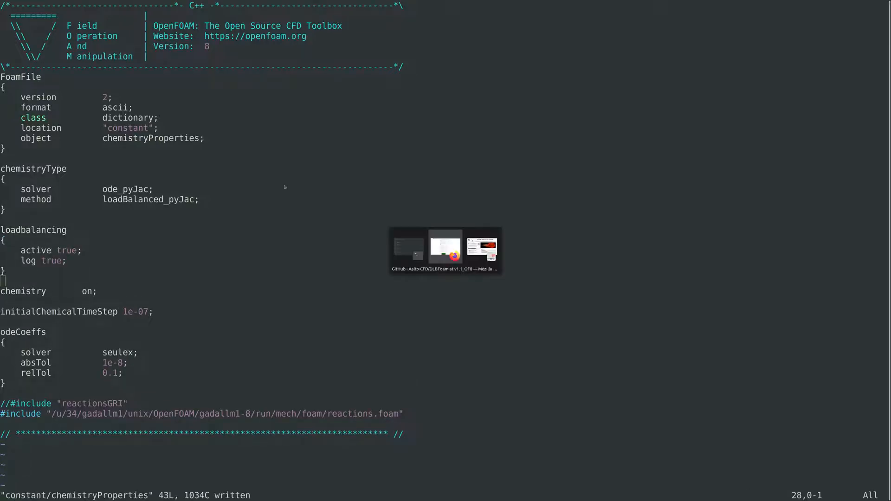
left_click(445, 250)
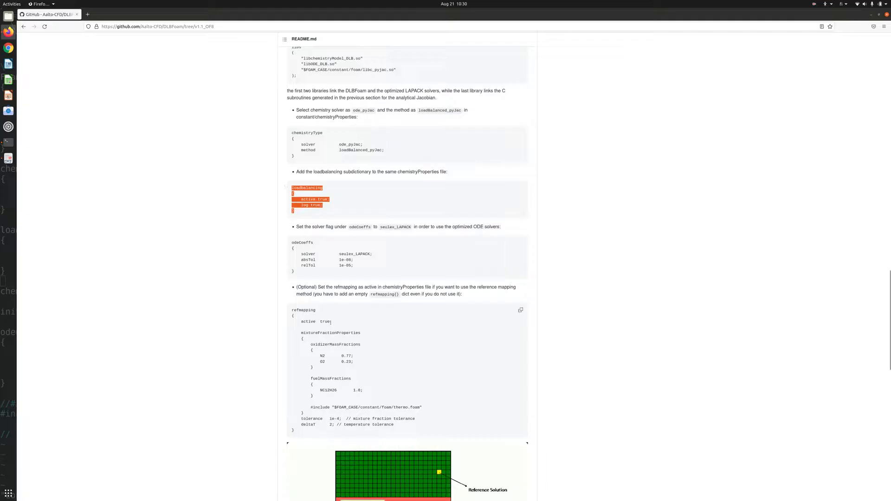
scroll("down", 3)
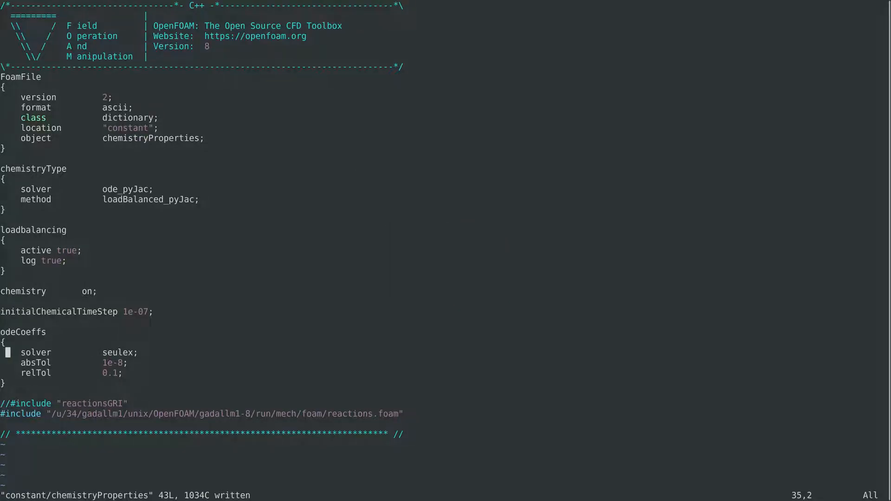
key("i")
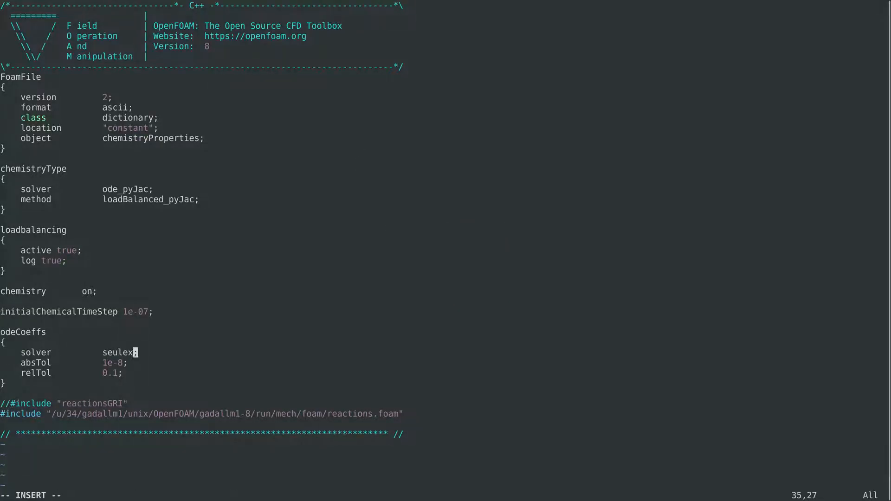
type("_LAPACK")
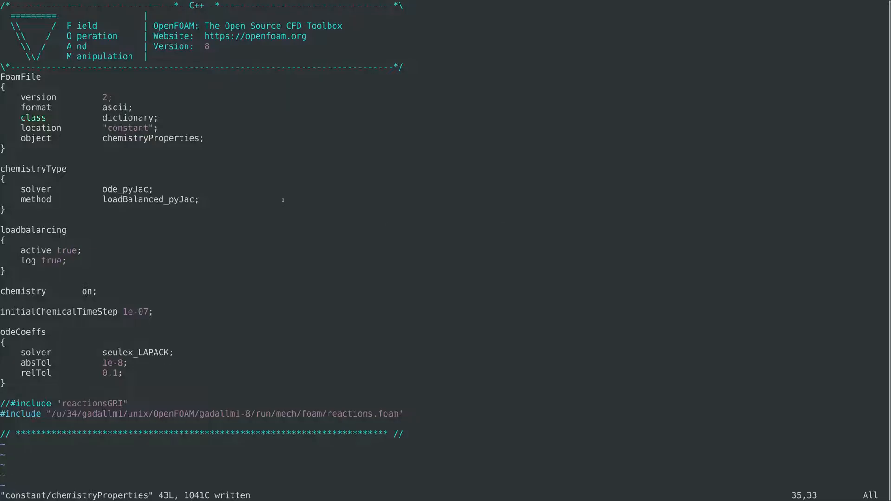
Paste the README's refmapping block with mixture fraction properties into chemistryProperties and exit vim
key("i")
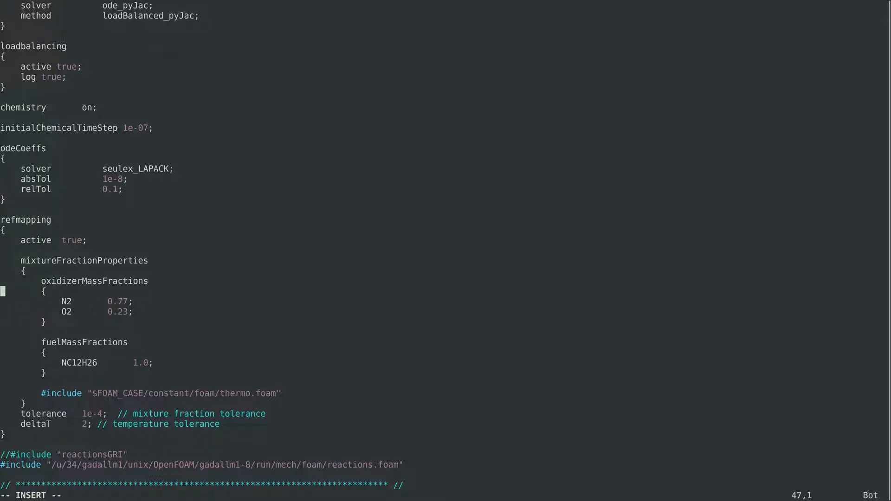
key("Up")
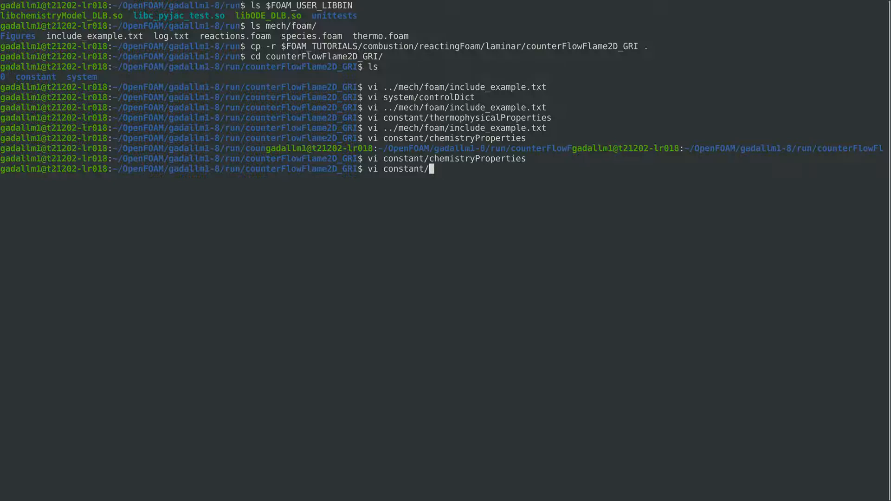
Set the refmapping fuel to CH4 1.0 and include thermo.foam by absolute path
type("thermophysicalProperties")
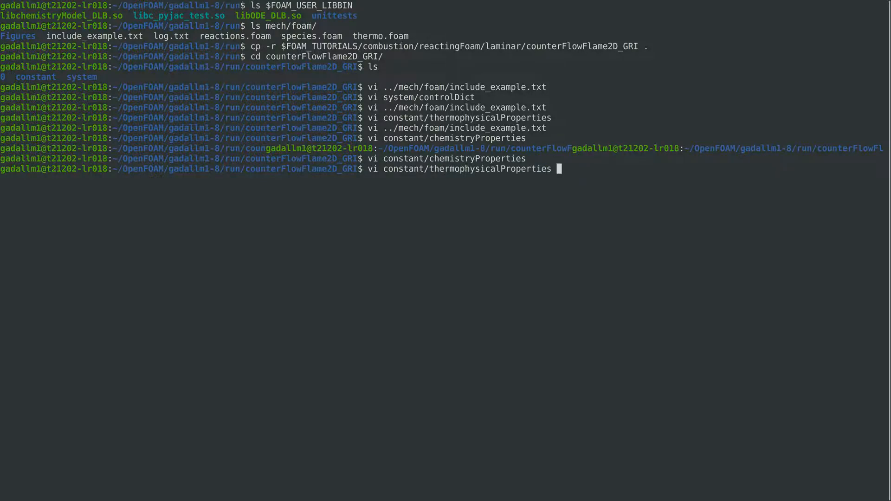
key("Return")
type("vi constant/chemistryProperties")
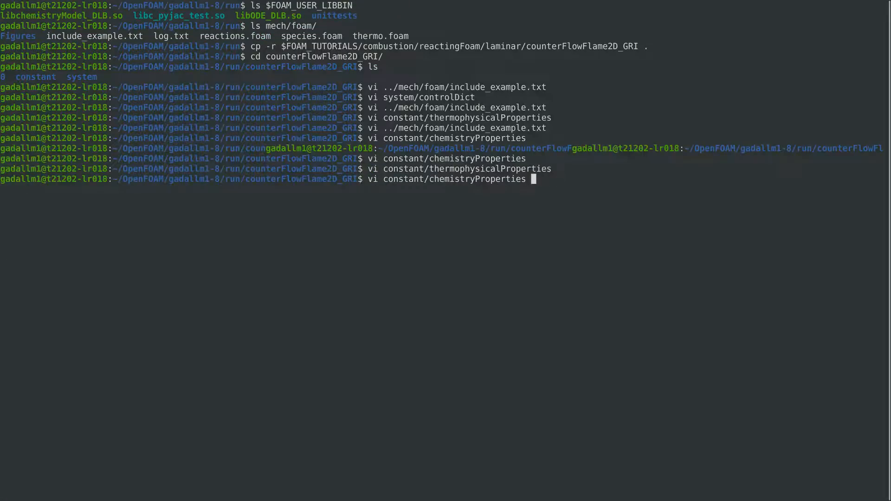
key("Return")
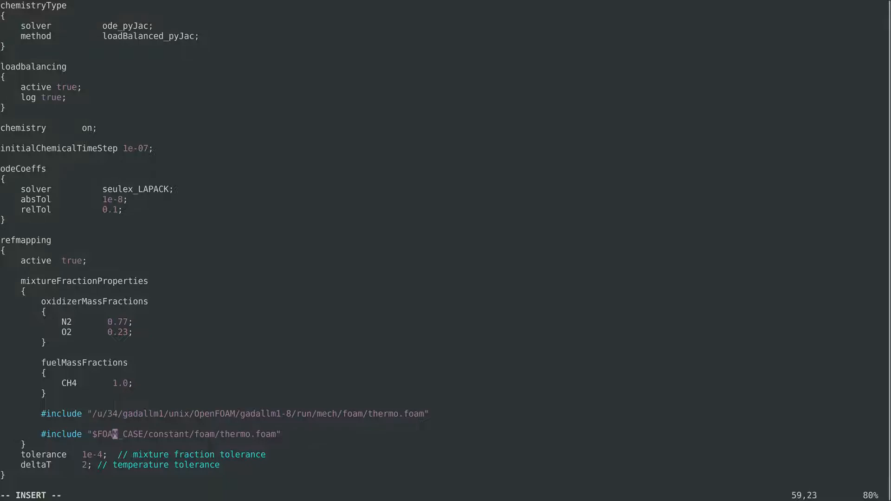
mouse_move(261, 434)
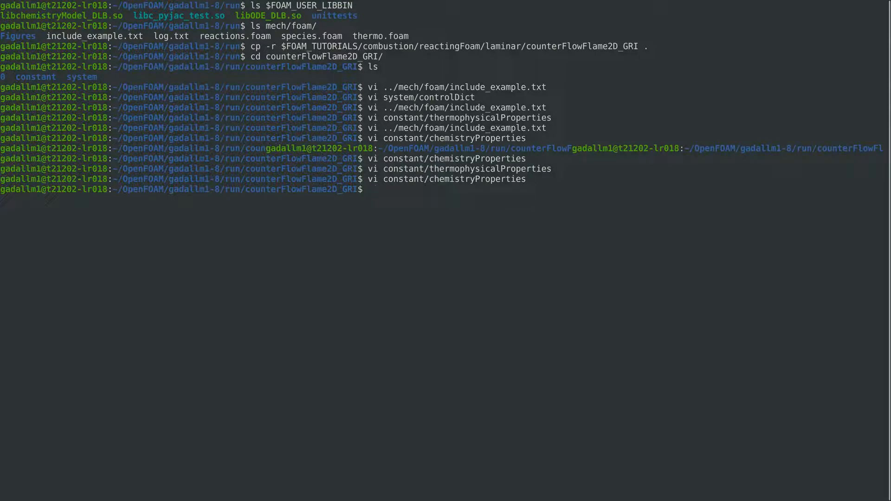
Build the 4000-cell mesh with blockMesh and set decomposeParDict to 8 subdomains using scotch
type("blockMe")
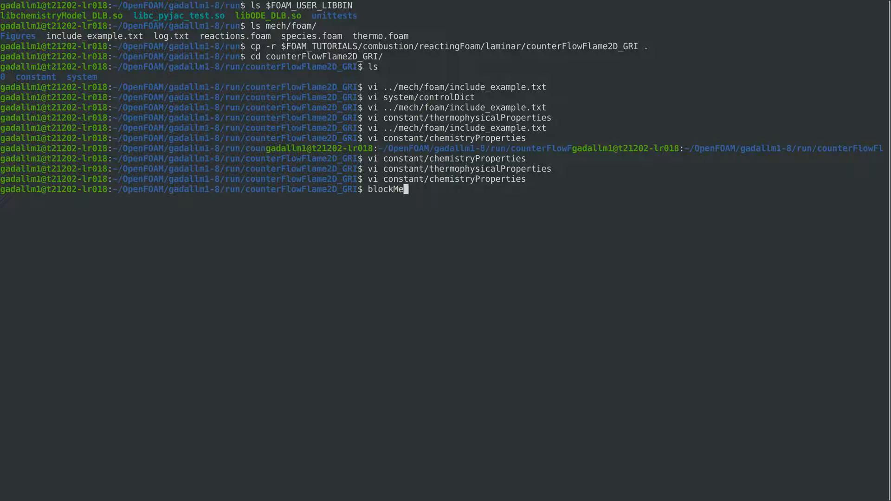
key("Return")
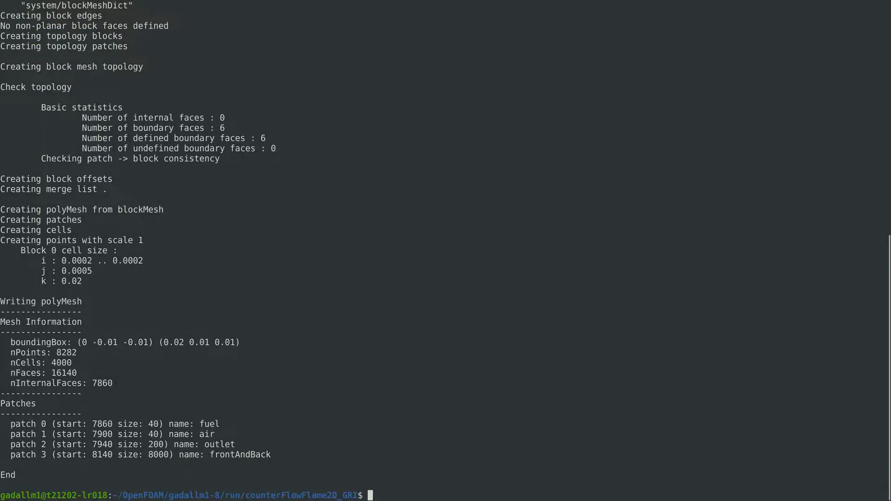
type("vi")
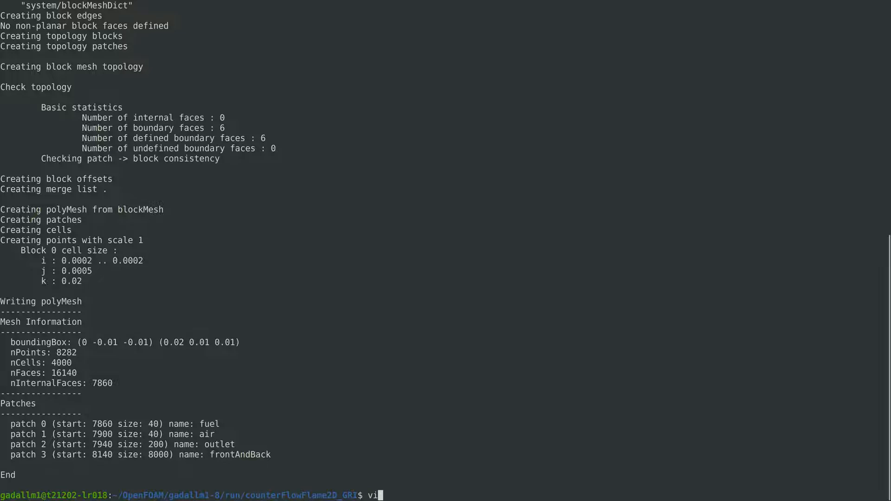
type("system/dec")
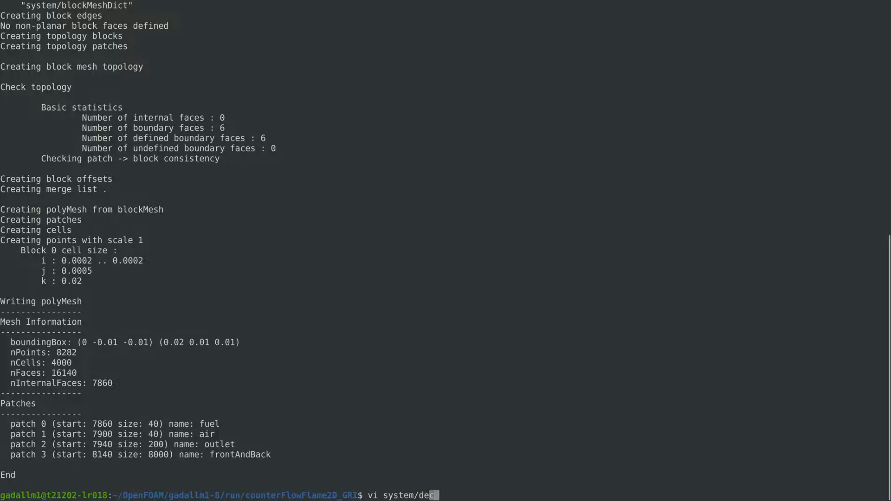
key("Return")
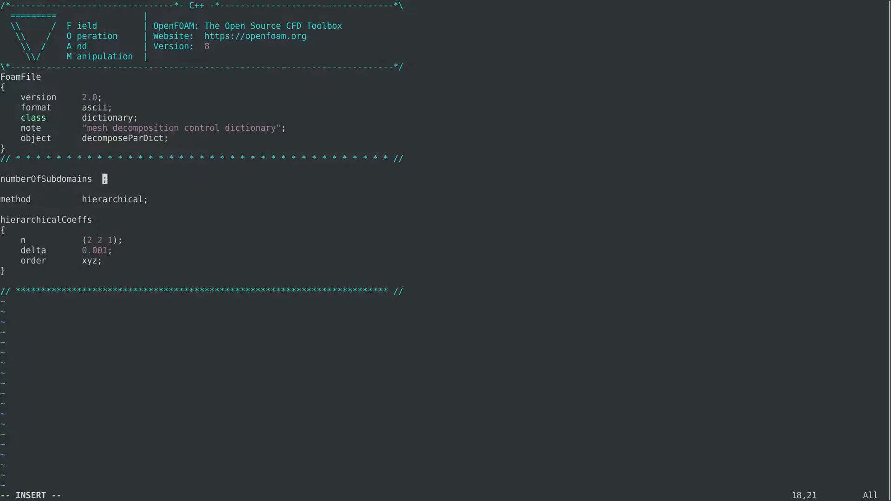
type("8")
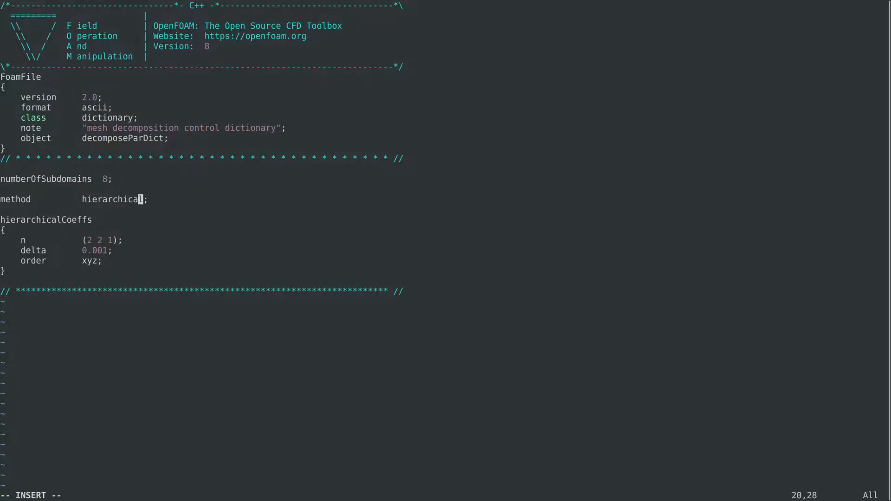
key("BackSpace")
type("st")
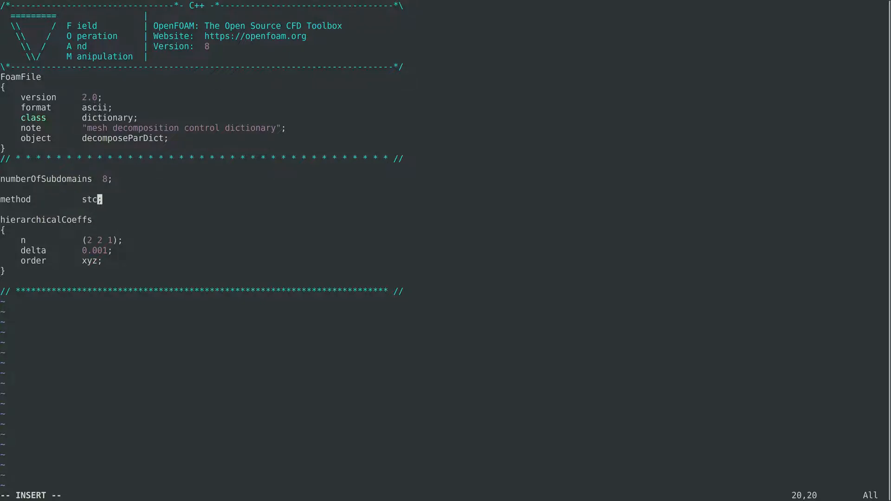
key("BackSpace")
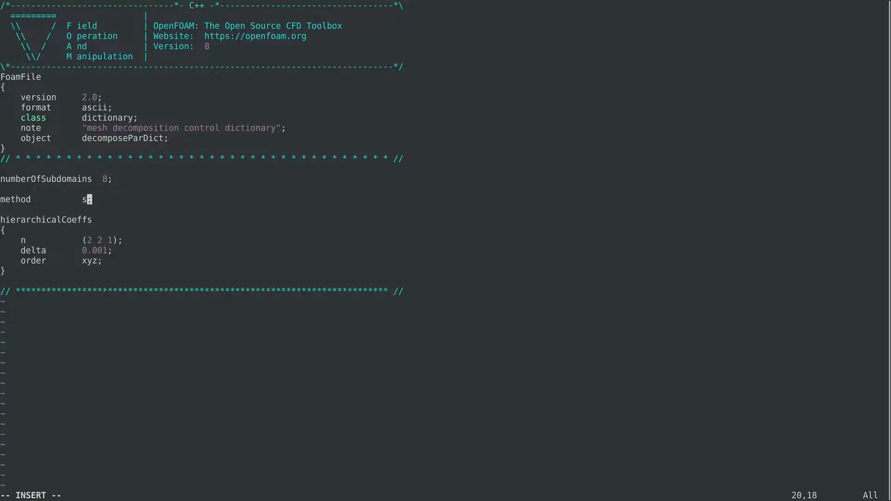
type("cotch")
type("de")
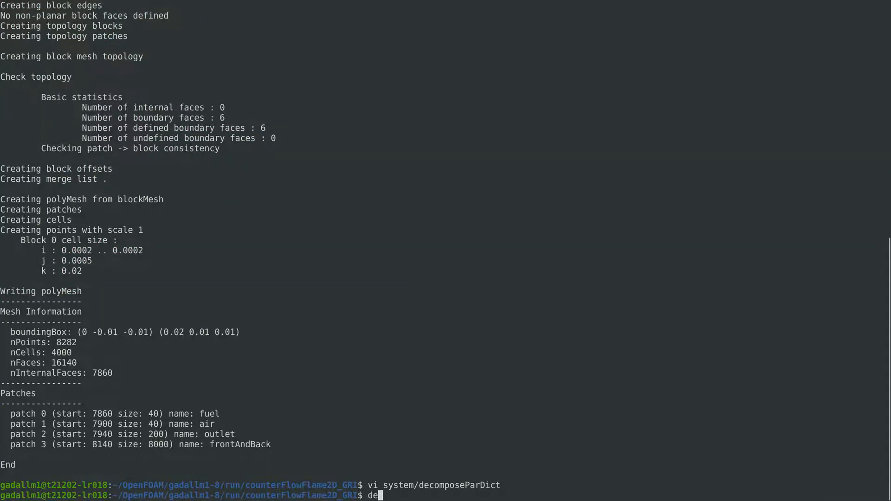
Decompose the case into 8 processors and launch mpirun -np 8 reactingFoam -parallel
type("composePar")
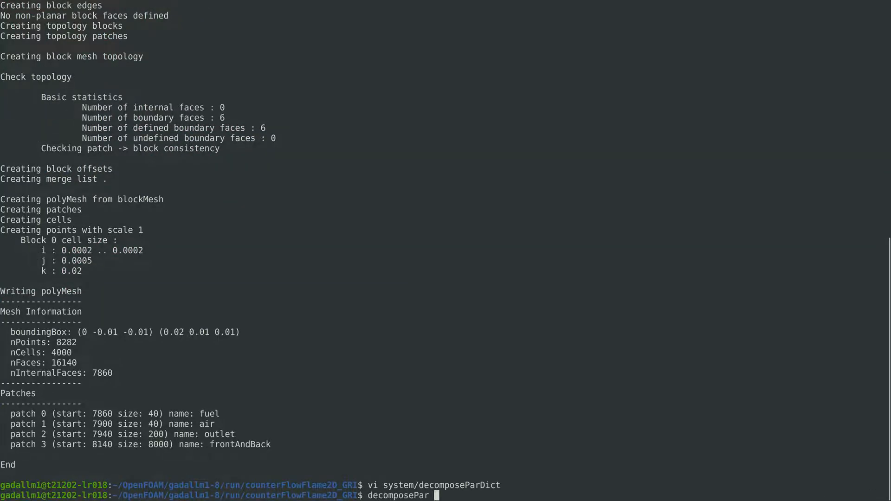
key("Return")
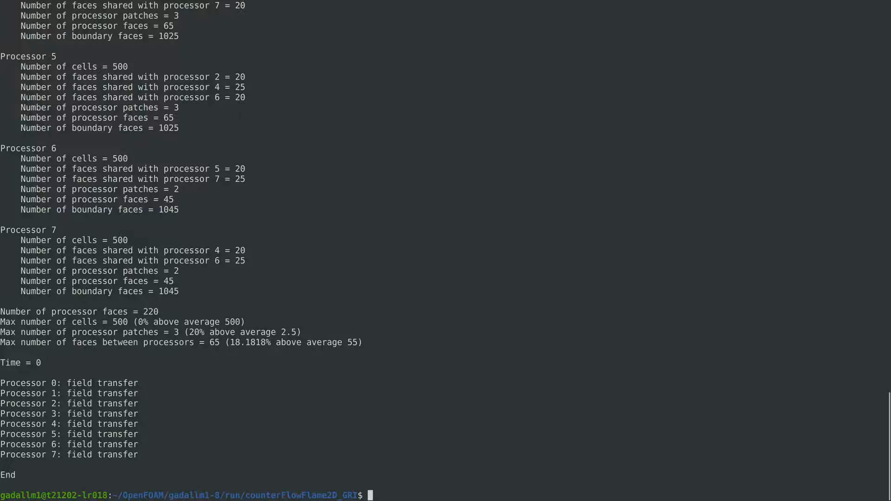
type("mpi")
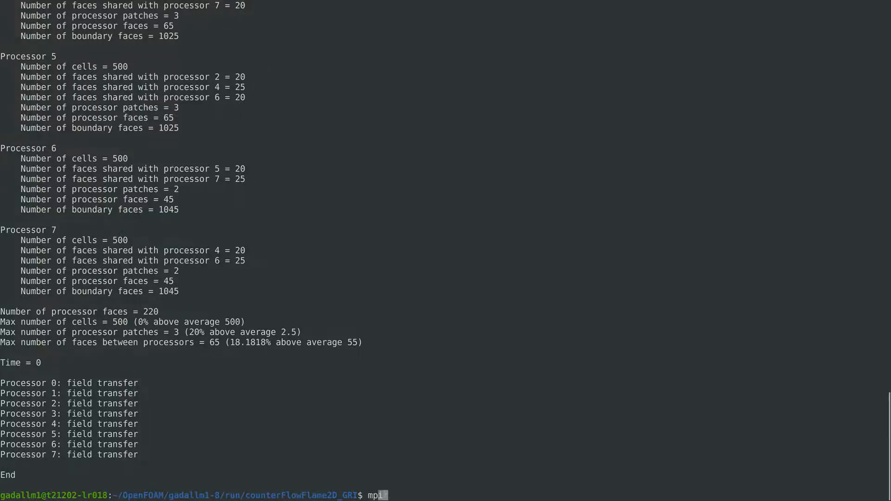
type("run")
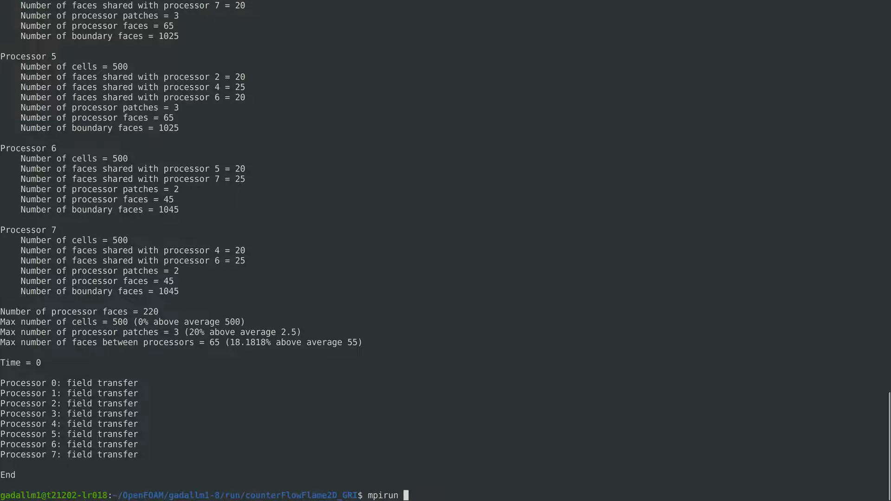
type("-np 8")
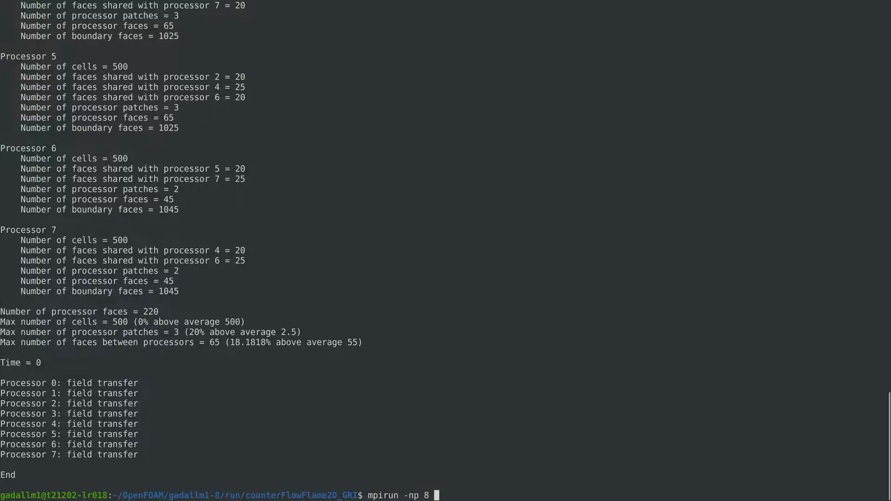
type("reactingFoam")
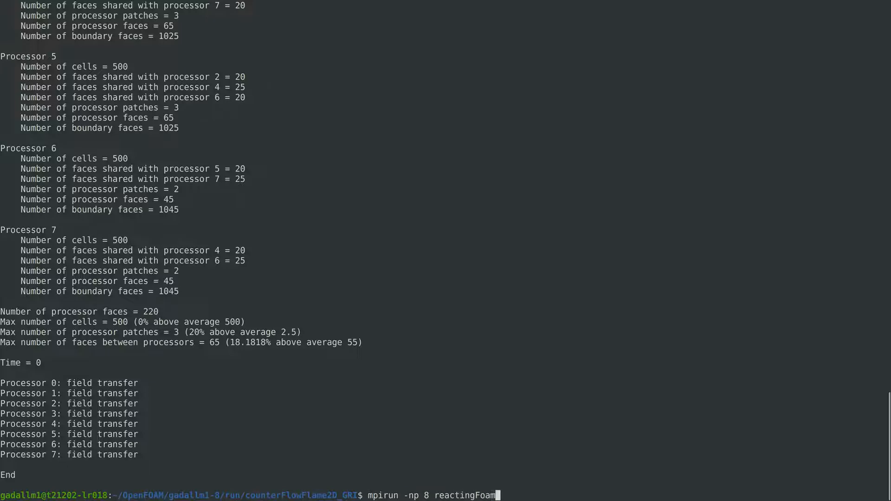
type("-parallel")
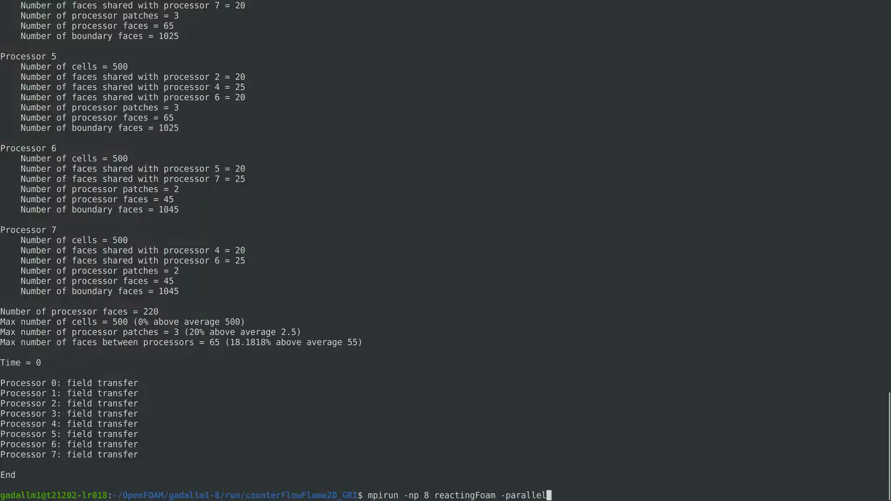
key("Return")
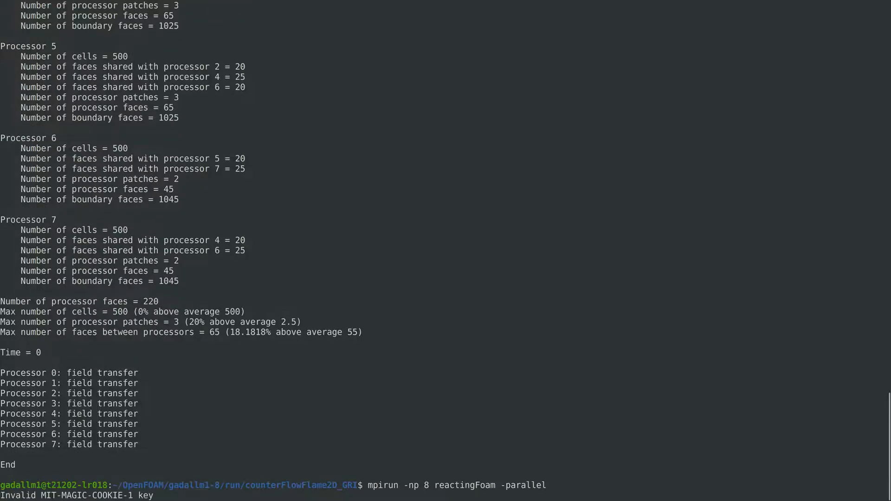
Scroll the solver log to confirm the DLBFoam run finished at ClockTime 623 s
scroll("down", 3)
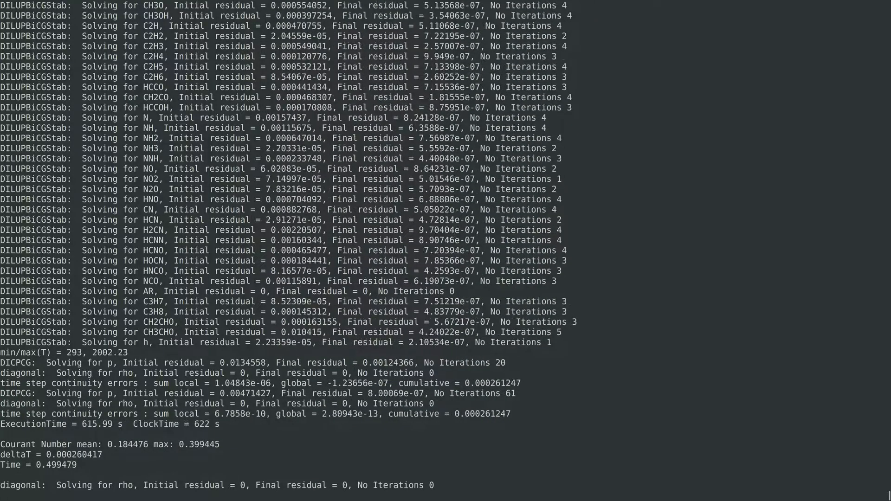
scroll("down", 3)
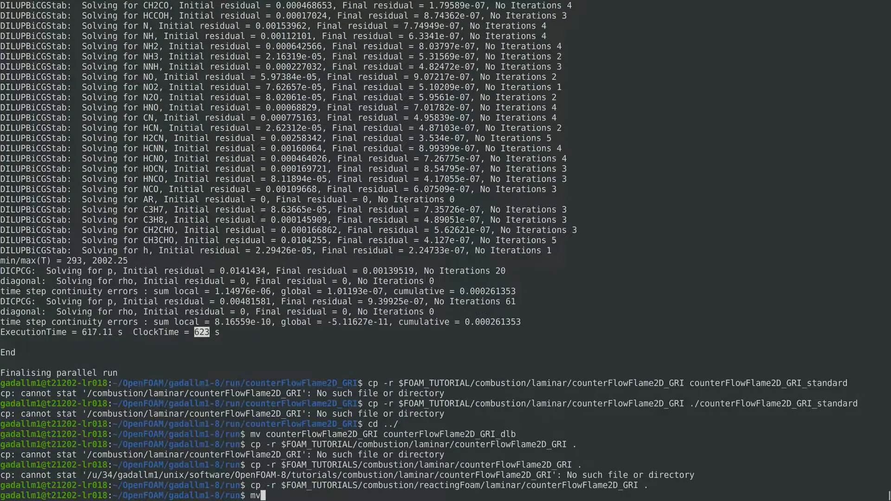
Rename the copy to counterFlowFlame2D_GRI_standard, enter it, and type vi system/decomposeParDict
type("counterFlowFlame2D_GRI")
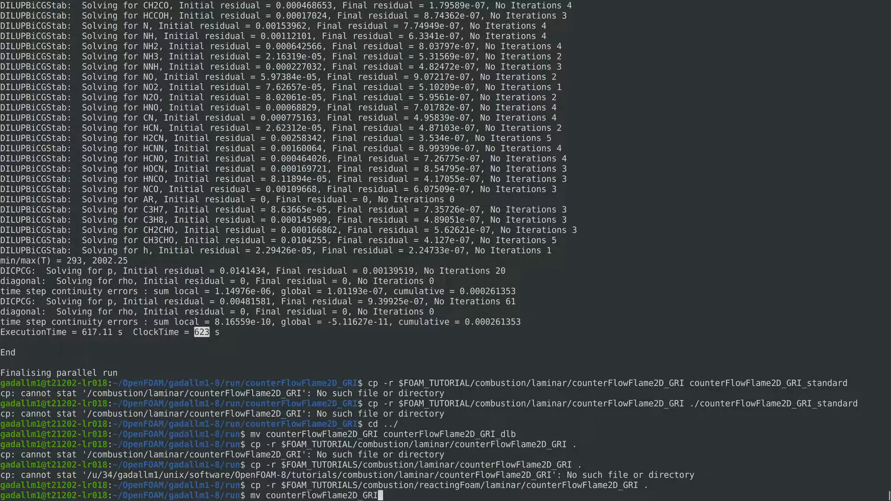
type("counterFlowFlame2D_GRI")
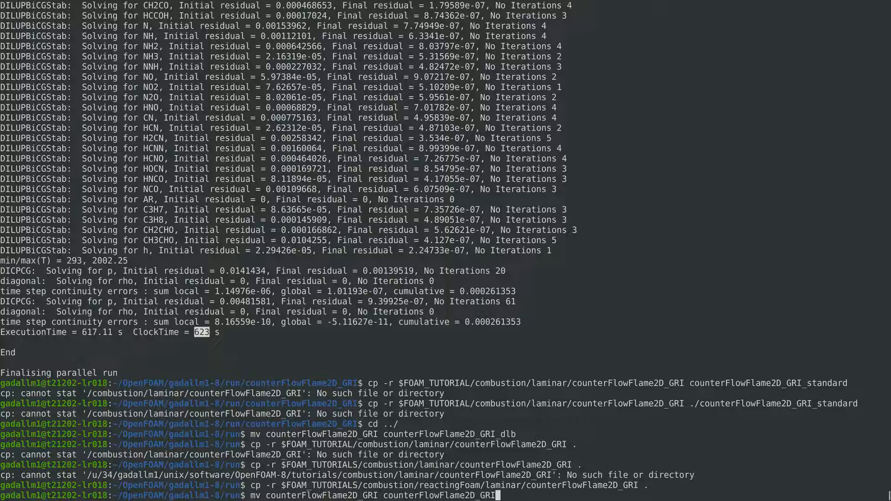
type("_standard")
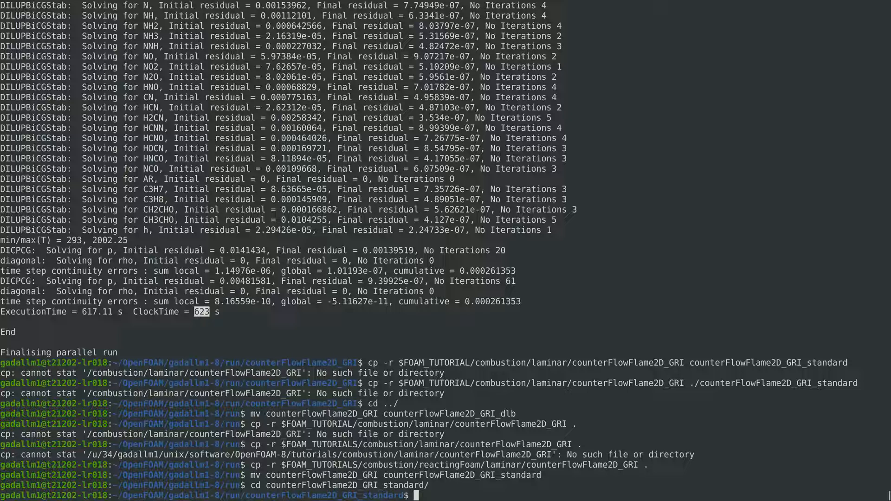
type("vi")
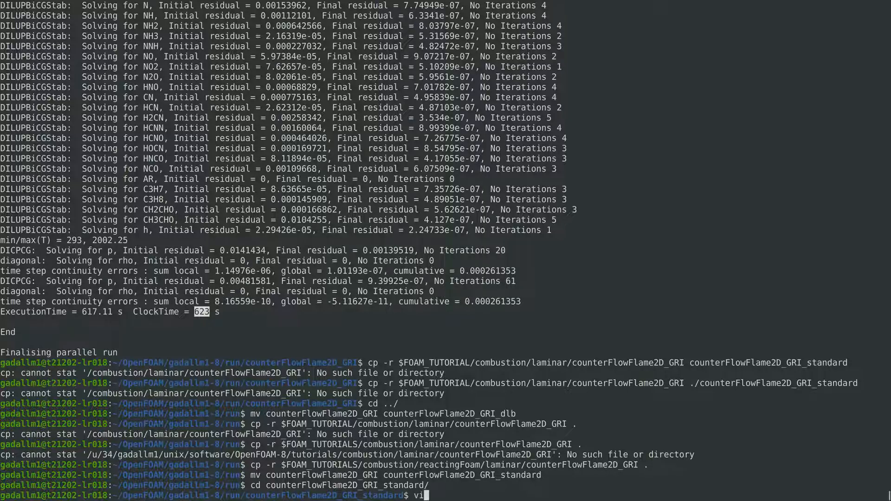
type("system/decomposeParDict")
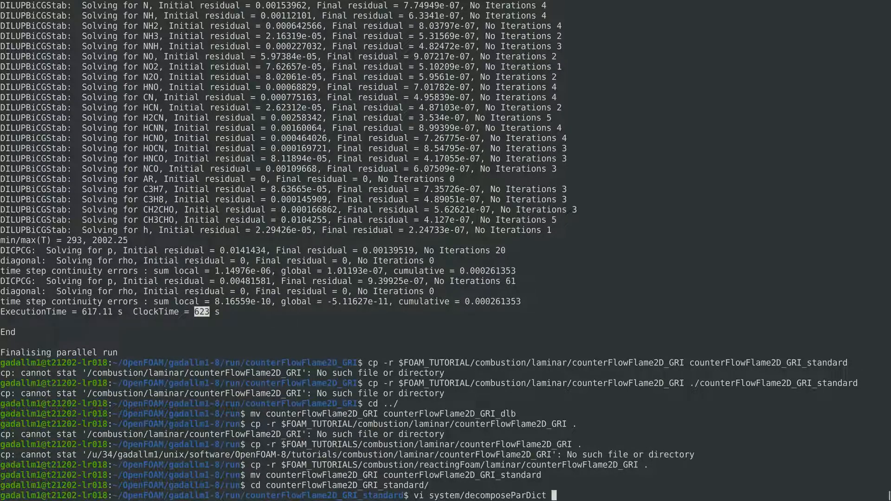
Set the standard case's decomposeParDict to 8 subdomains with the scotch method
key("Return")
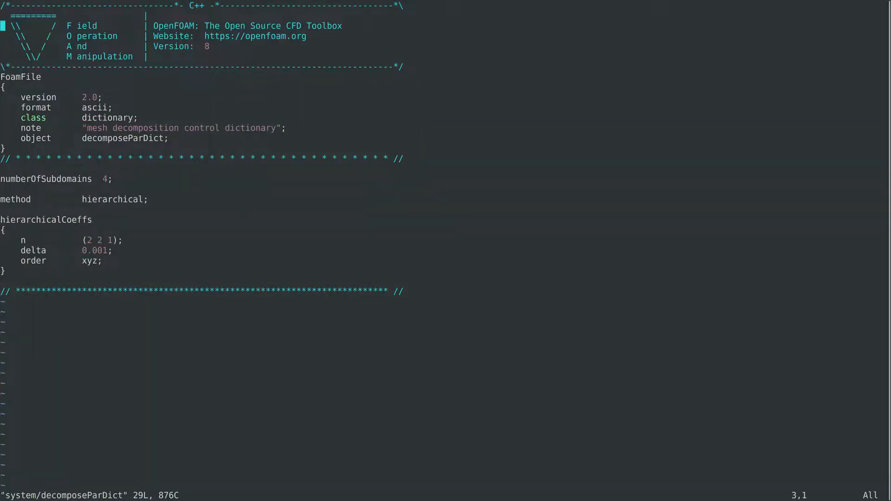
left_click(79, 179)
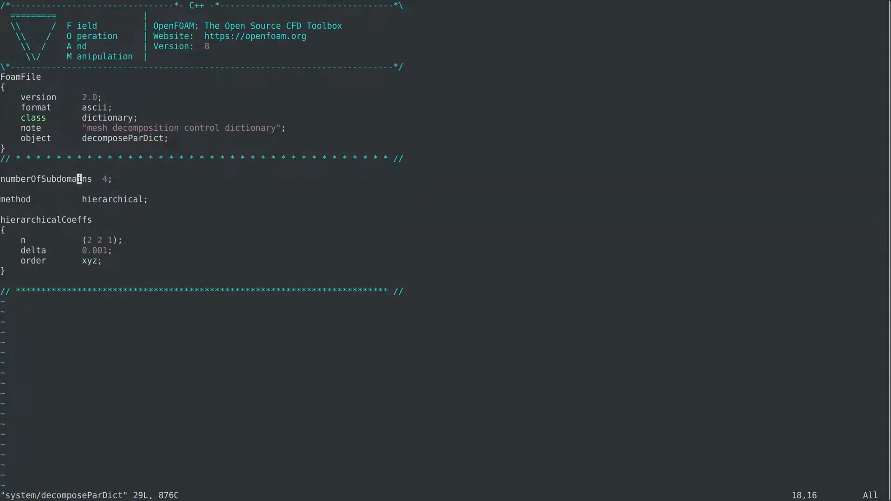
type("8")
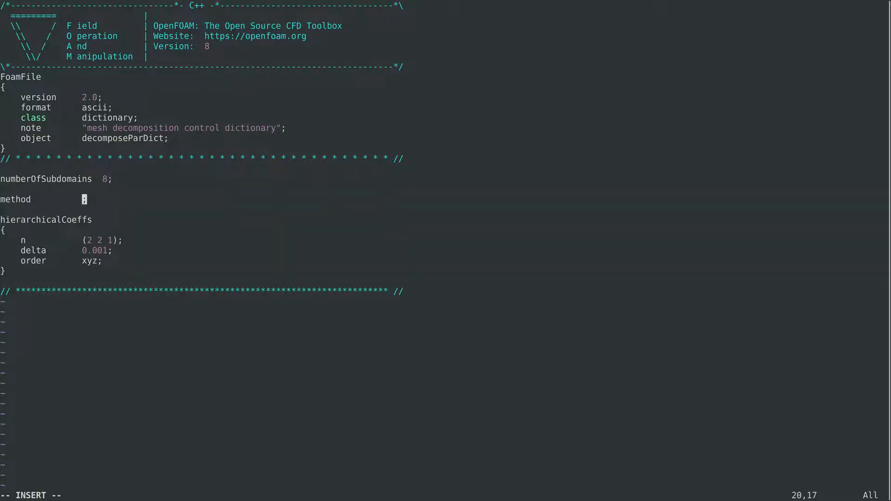
type("scotch")
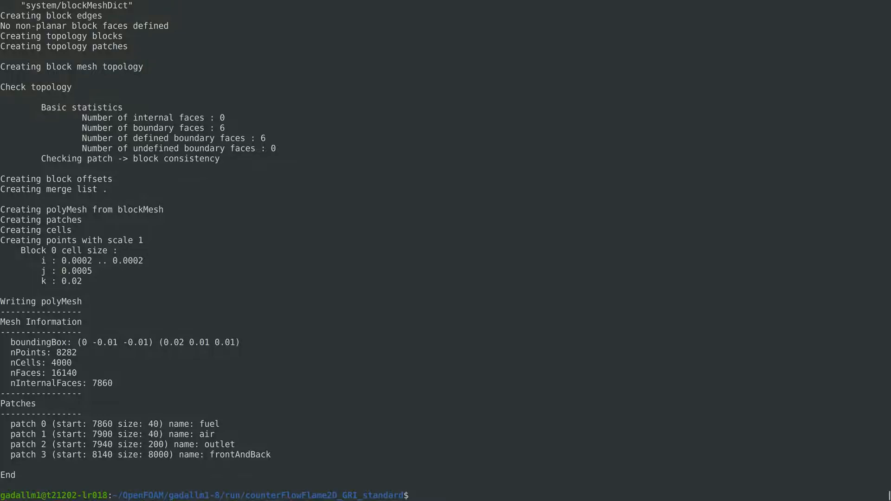
Decompose the standard case into 8 processors and launch mpirun -np 8 reactingFoam -parallel
type("decomposePar")
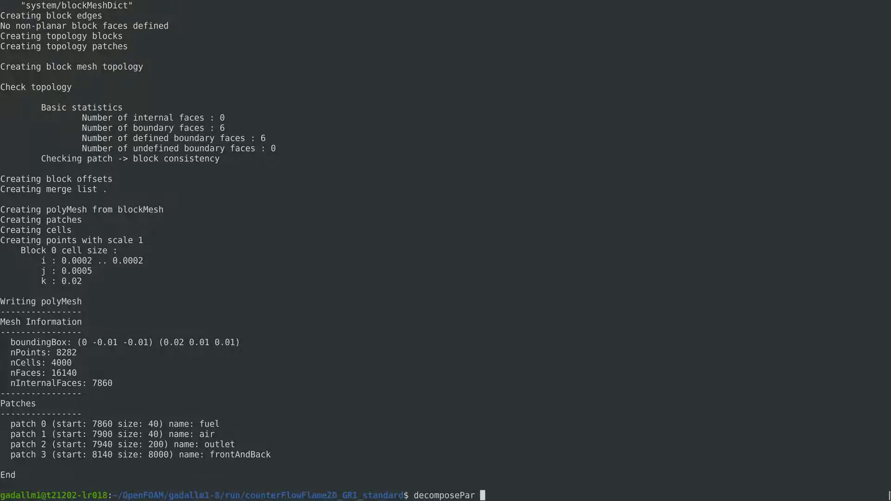
key("Return")
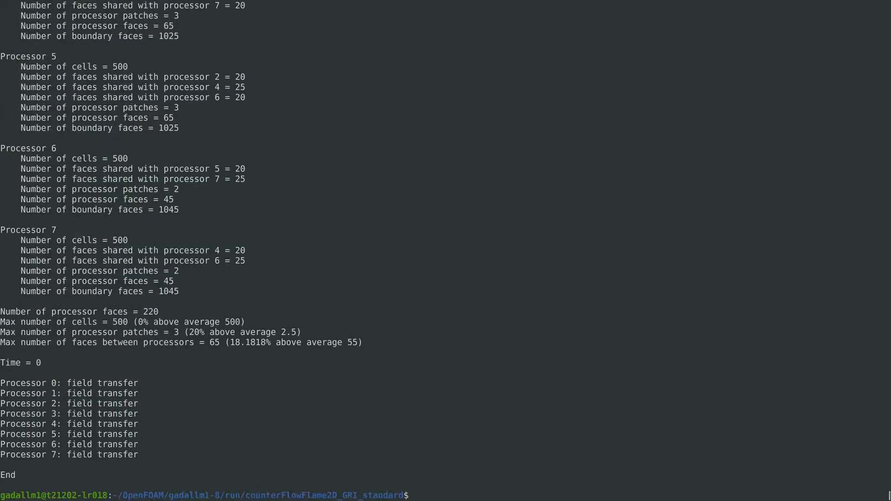
type("mpi")
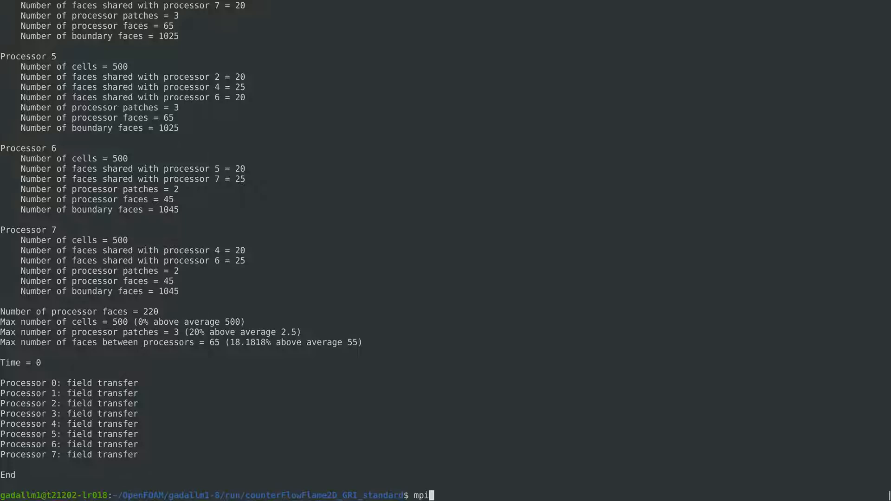
type("run -n")
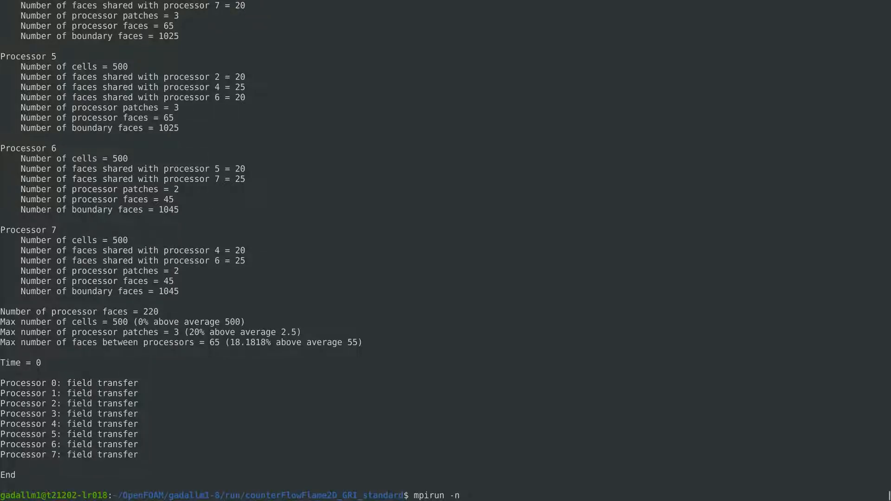
type("p 8")
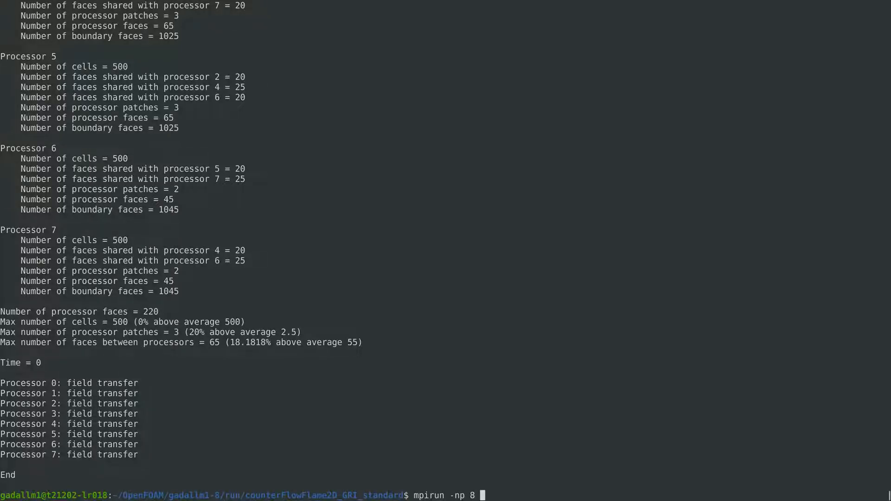
type("reacting")
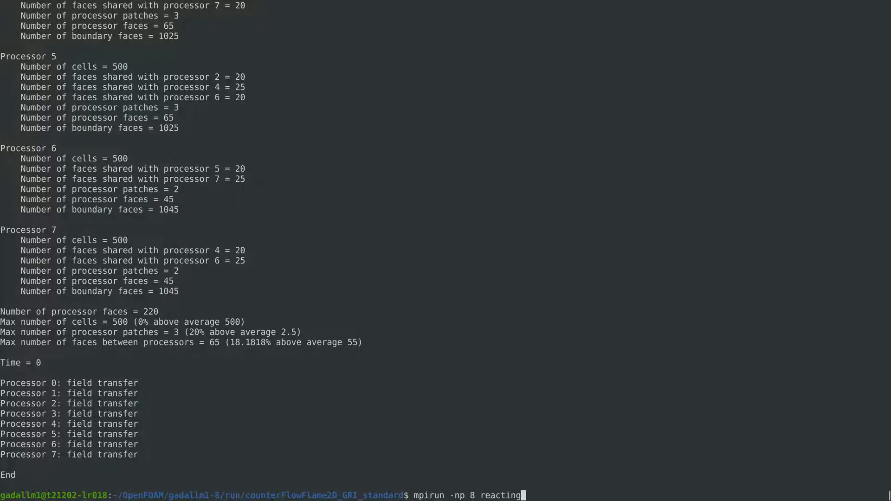
type("Foam -")
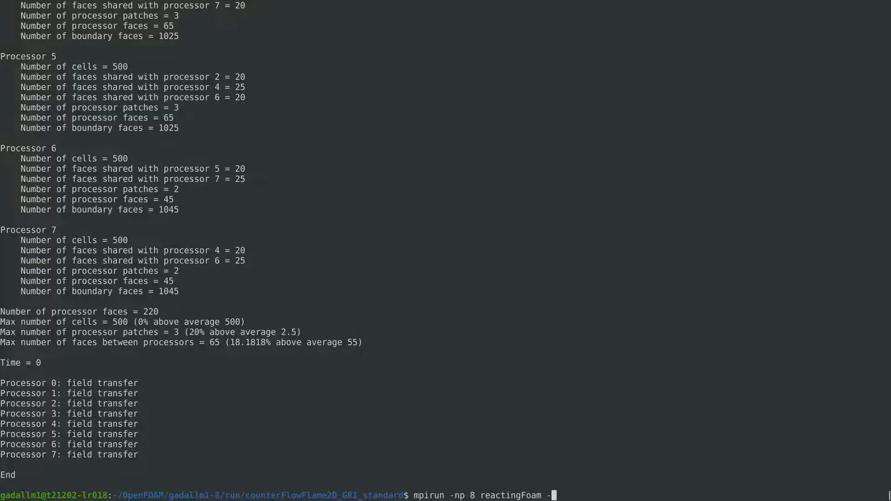
type("parallel")
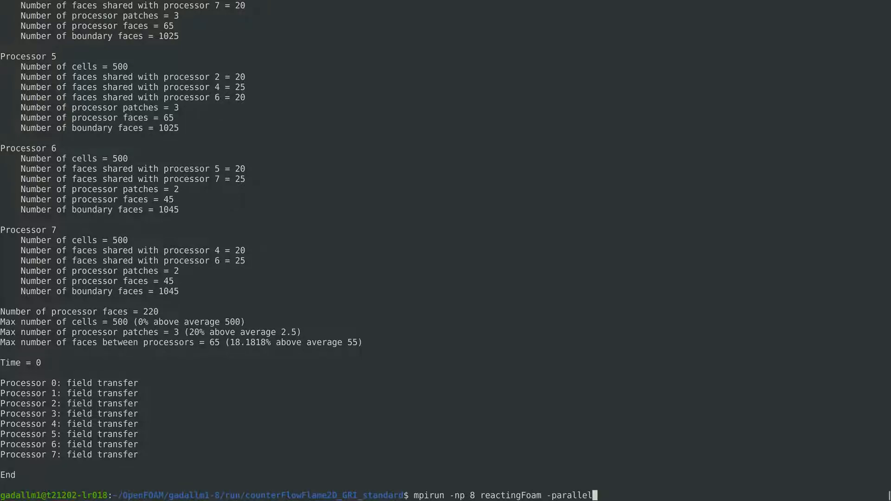
key("Return")
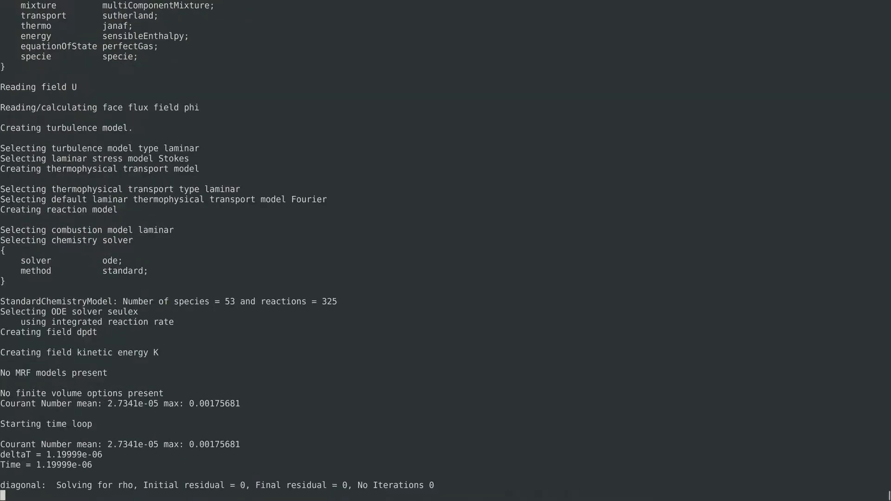
Scroll to the end of the finished log and highlight the 2673 s ClockTime
scroll("down", 3)
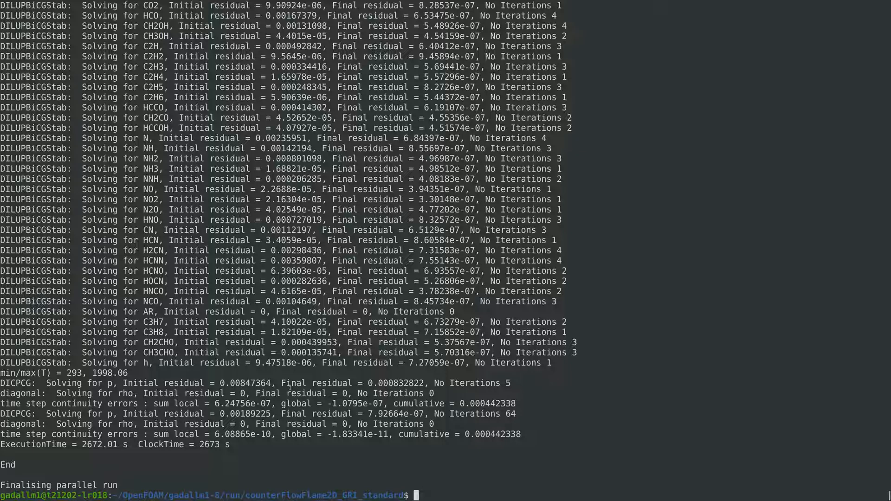
double_click(207, 445)
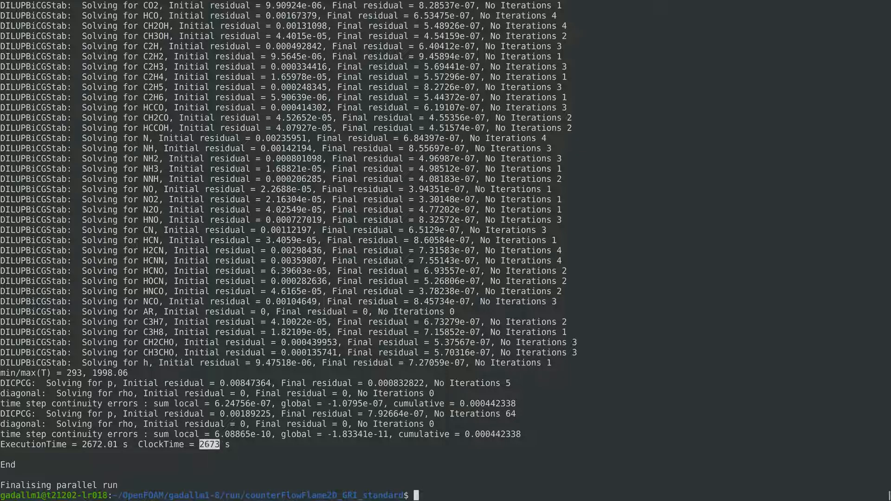